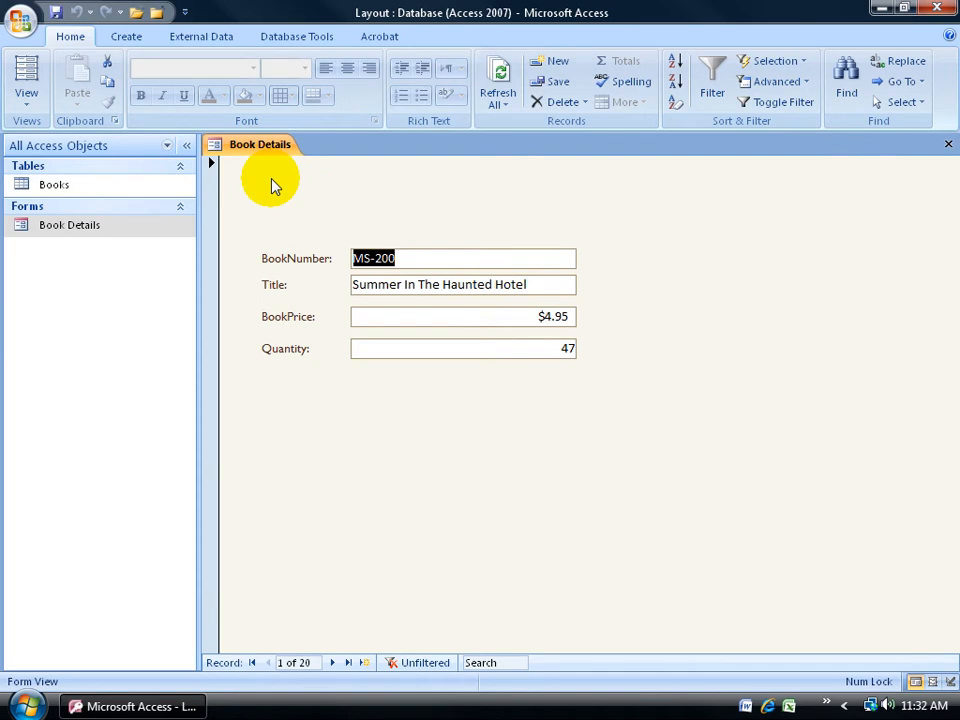
pyautogui.moveTo(342, 265)
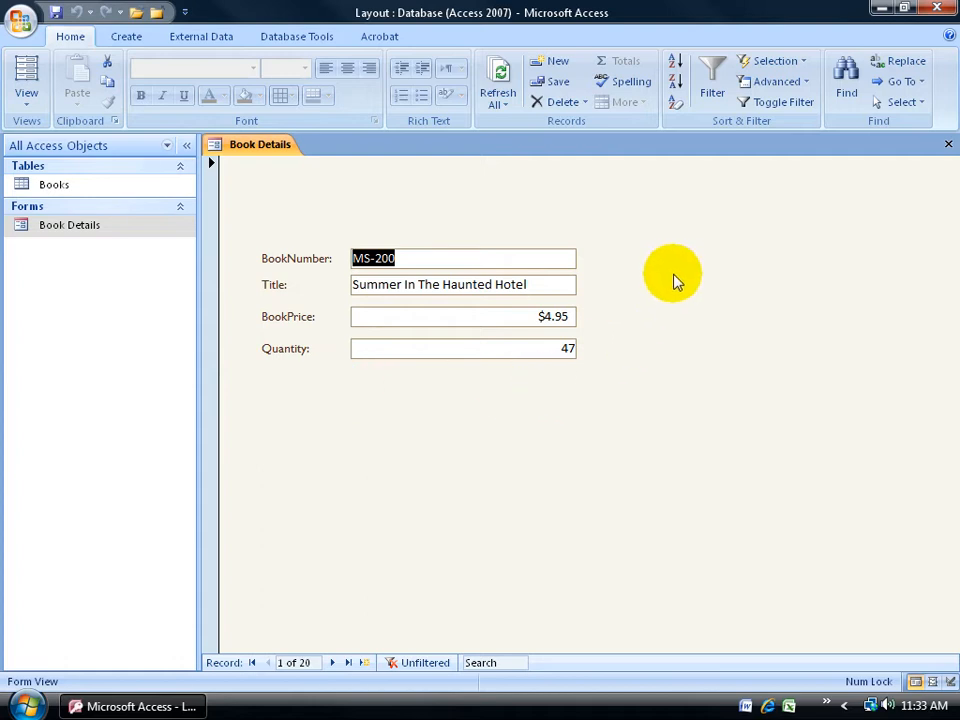
pyautogui.moveTo(678, 268)
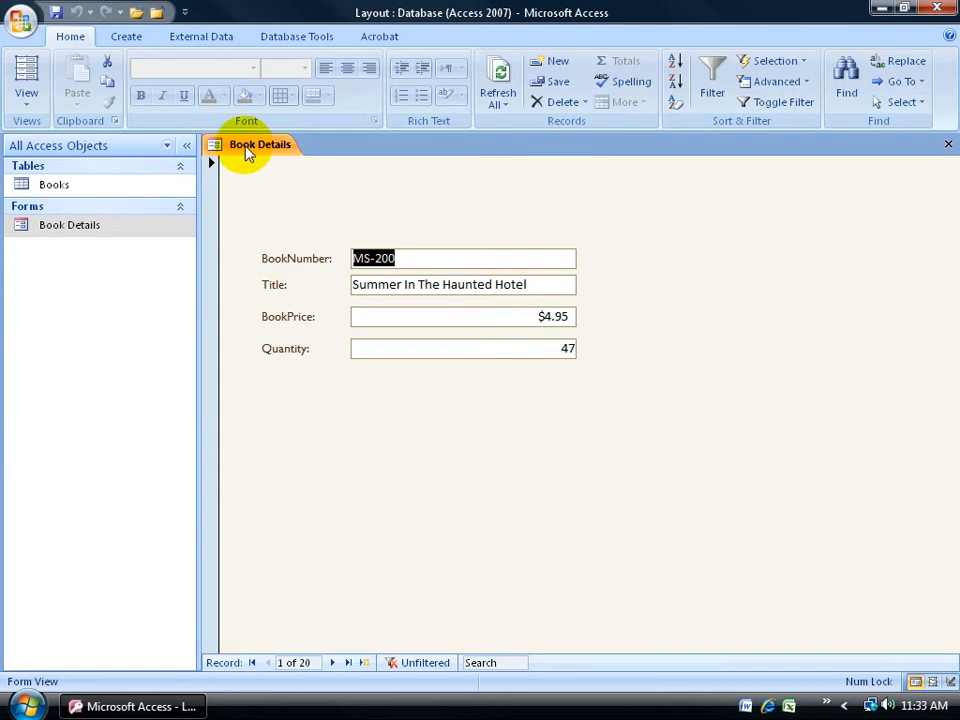
# Switch the Book Details form to Layout View and show the Arrange tab.
pyautogui.rightClick(260, 144)
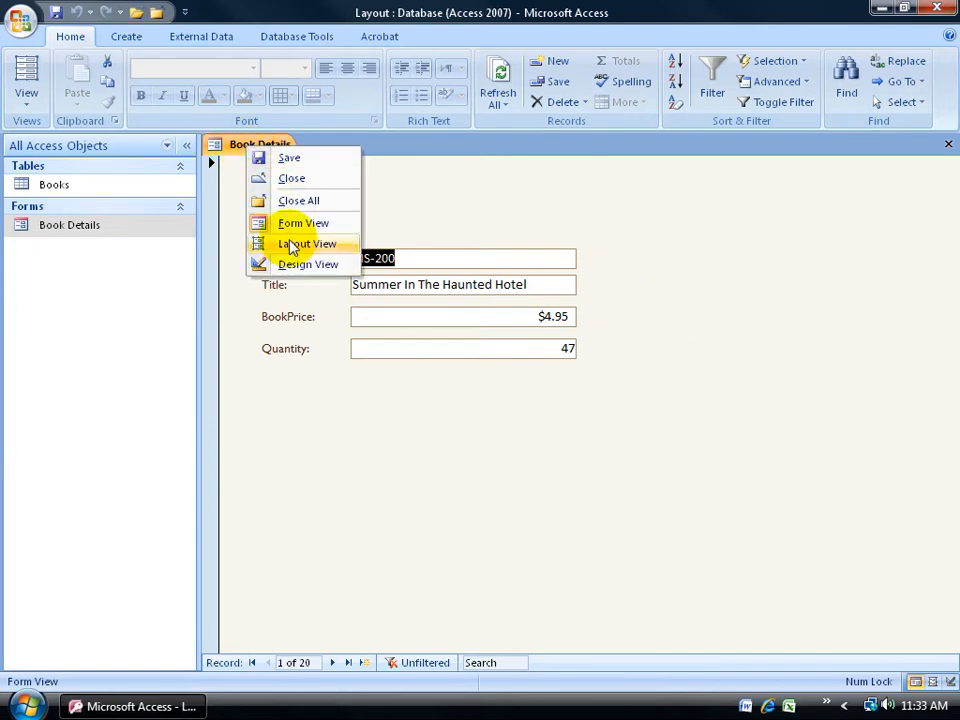
pyautogui.click(306, 244)
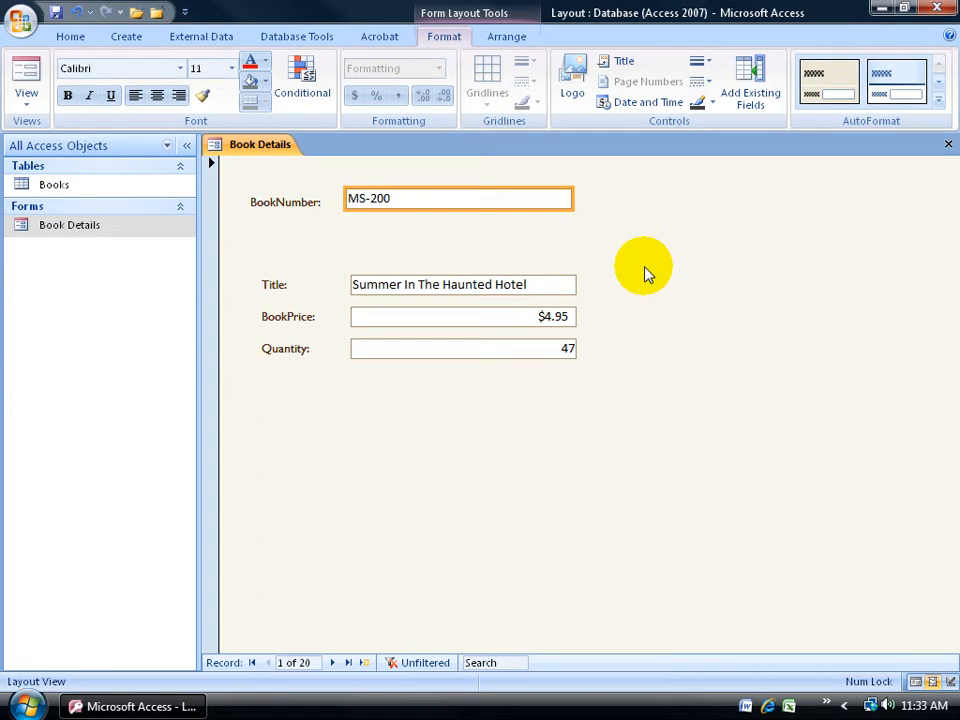
pyautogui.moveTo(595, 268)
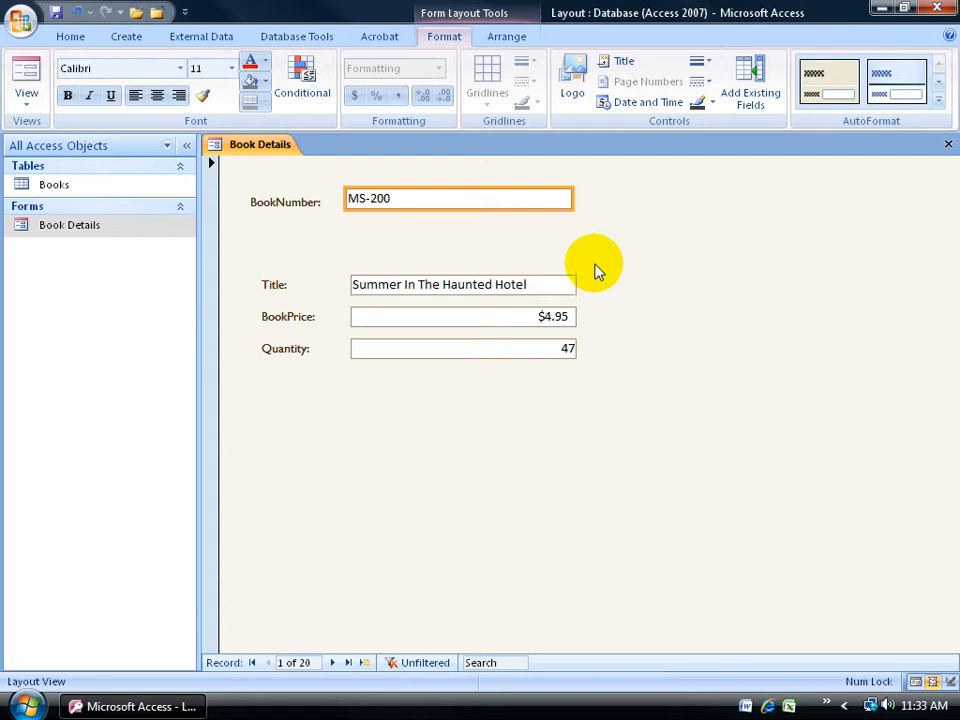
pyautogui.click(507, 36)
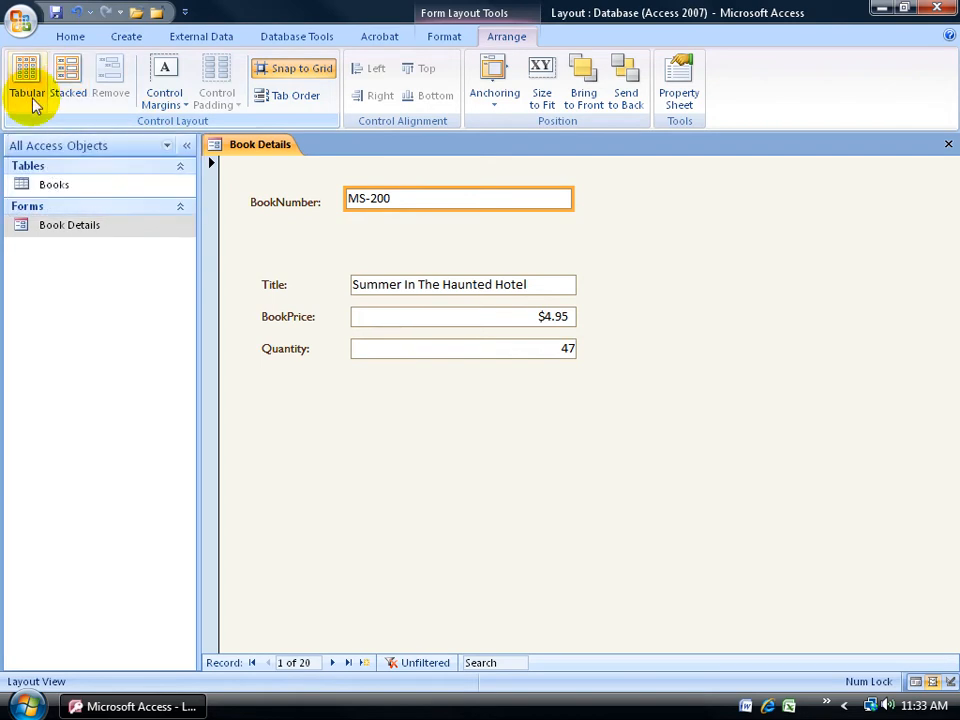
pyautogui.moveTo(35, 105)
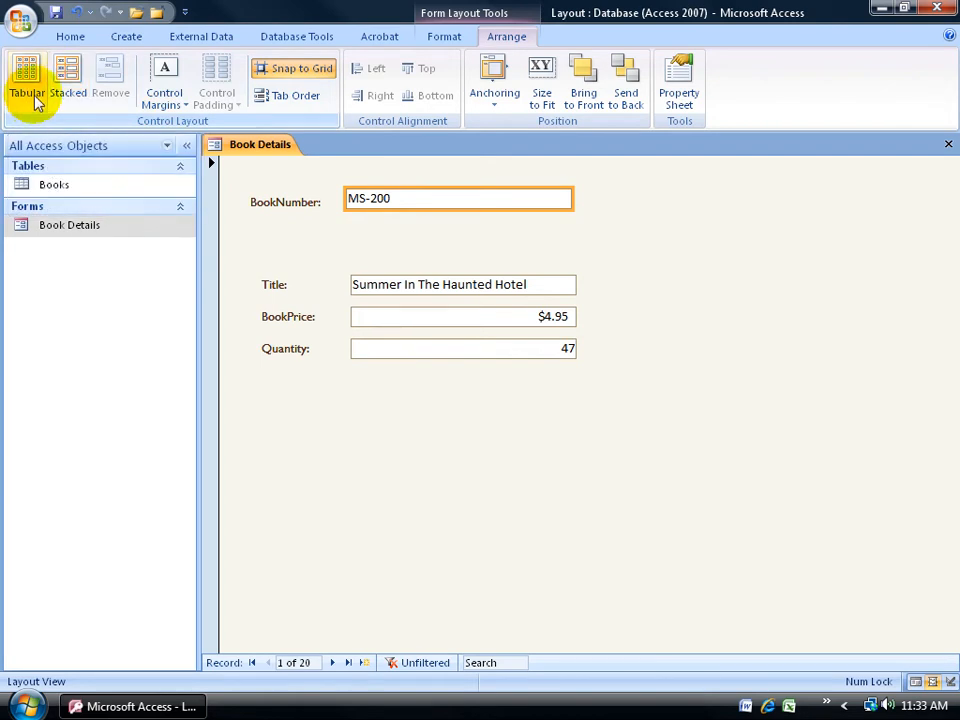
pyautogui.moveTo(288, 217)
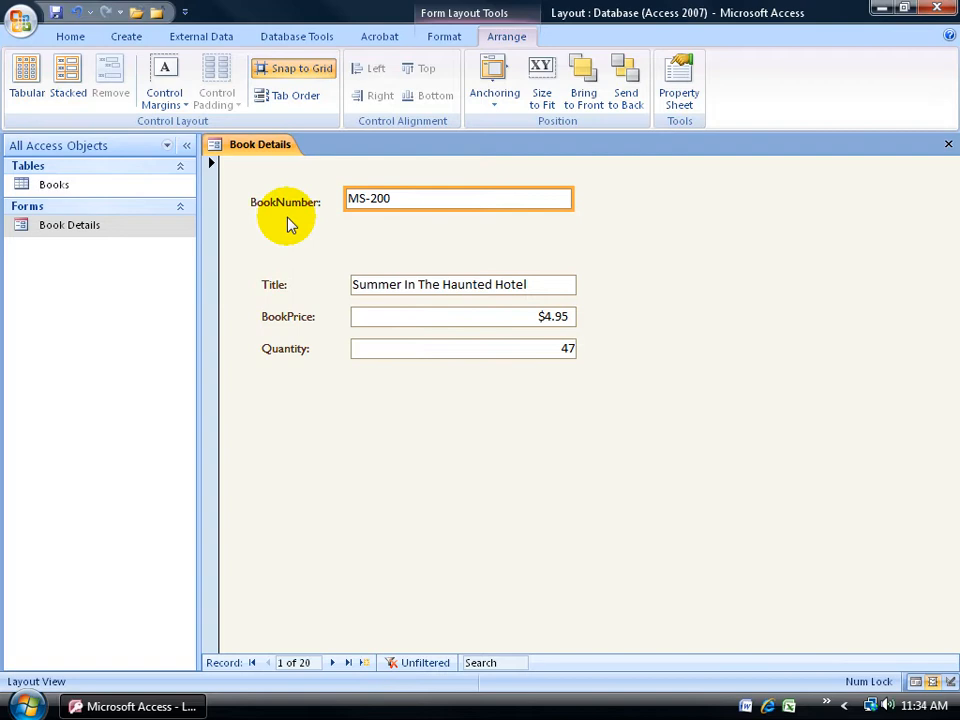
pyautogui.moveTo(389, 240)
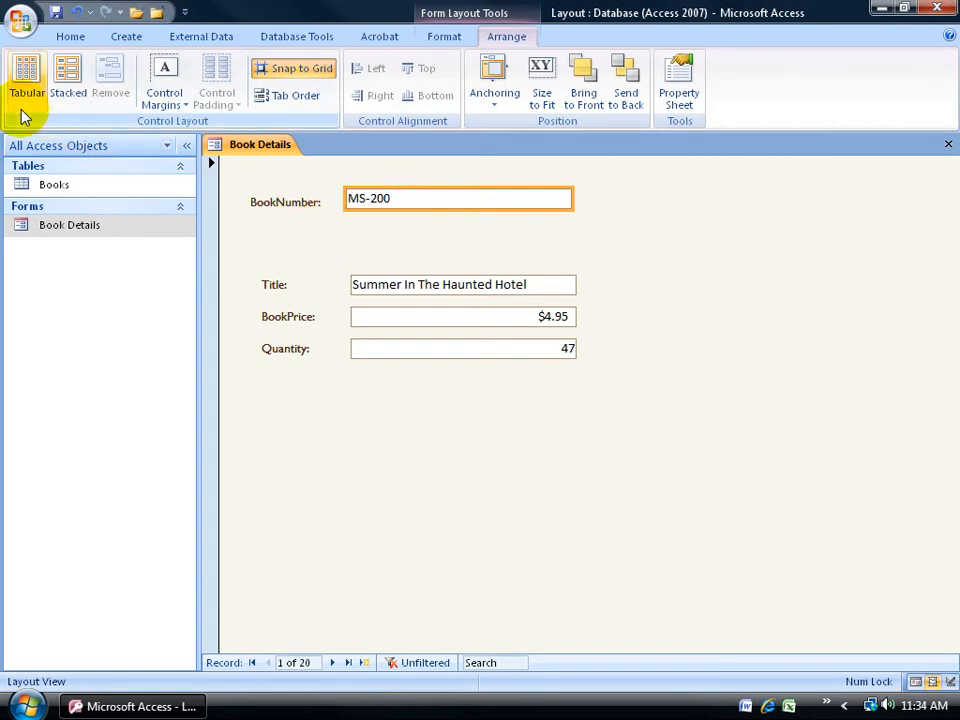
pyautogui.moveTo(27, 75)
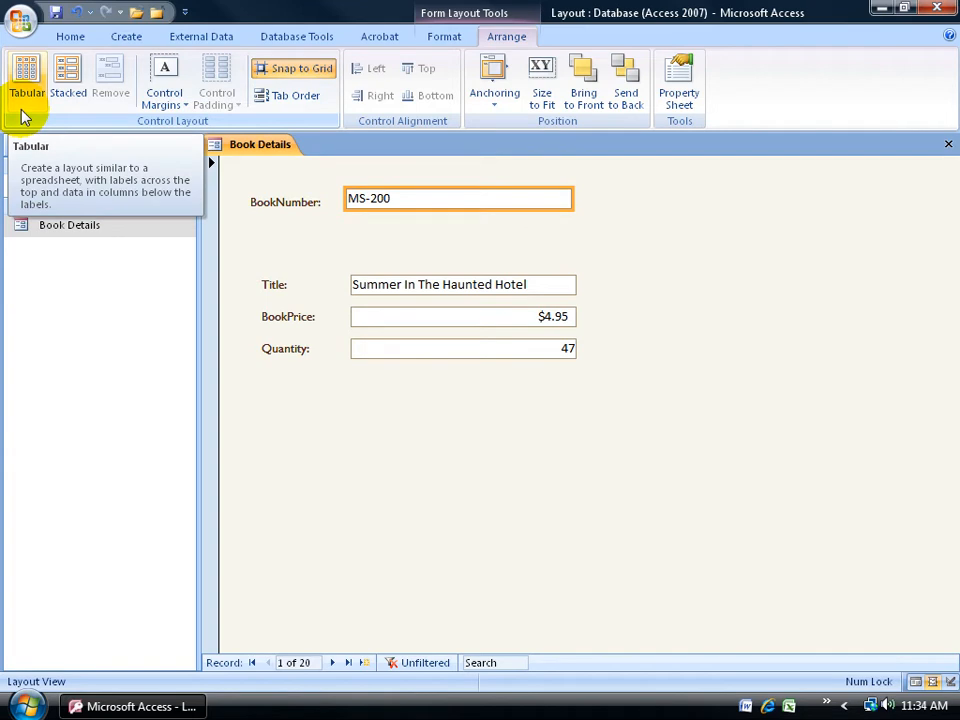
# Apply the Tabular layout to BookNumber so its label sits above the value.
pyautogui.click(418, 204)
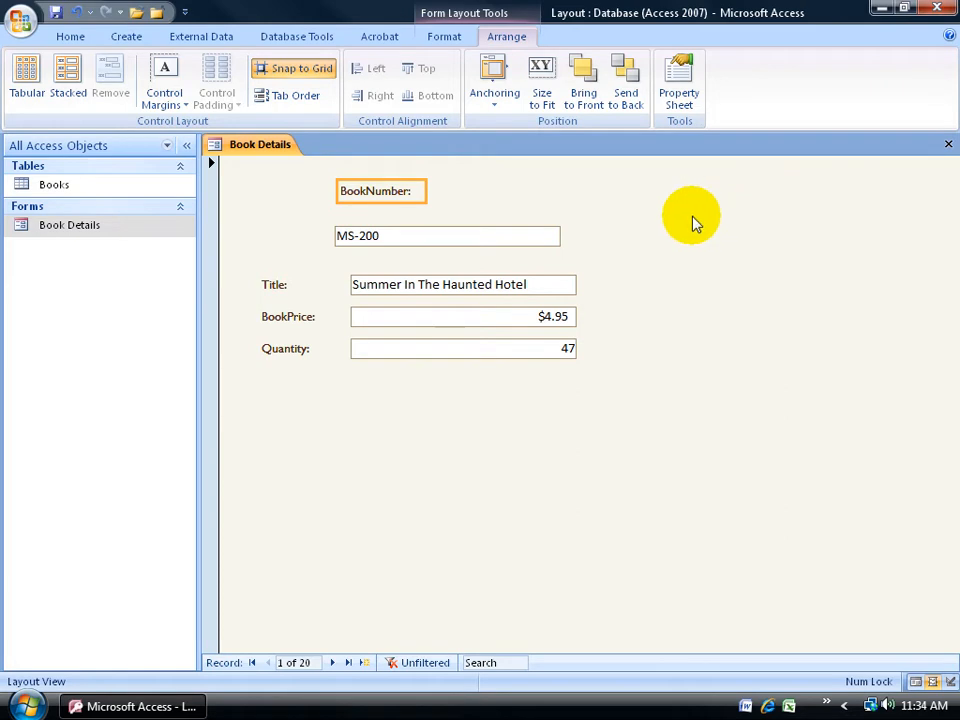
pyautogui.moveTo(220, 237)
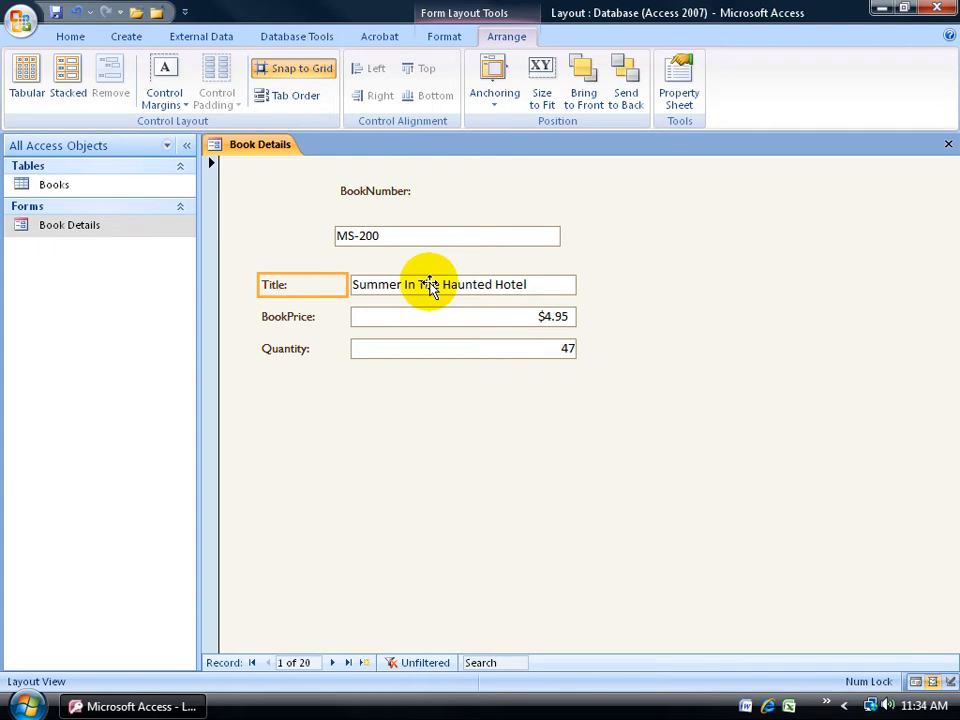
pyautogui.moveTo(390, 190)
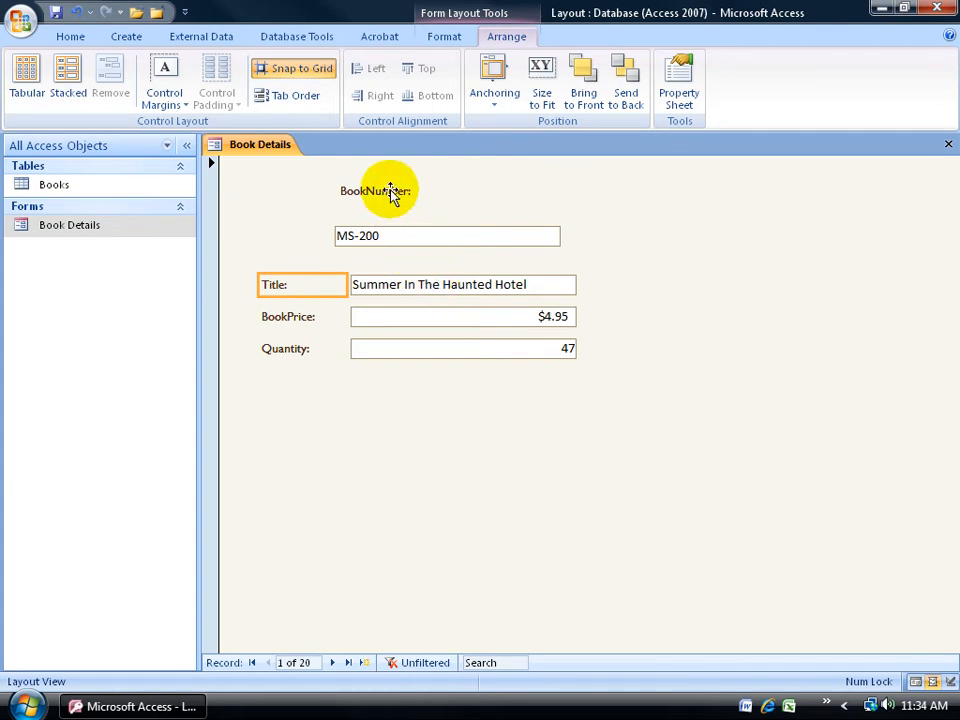
pyautogui.moveTo(410, 285)
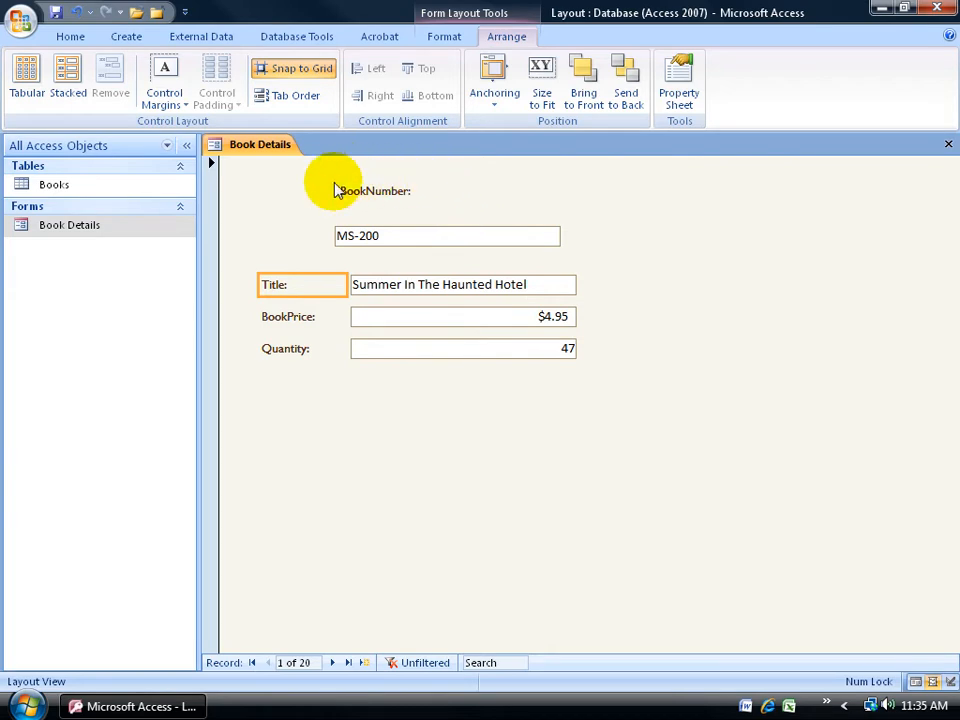
pyautogui.moveTo(447, 348)
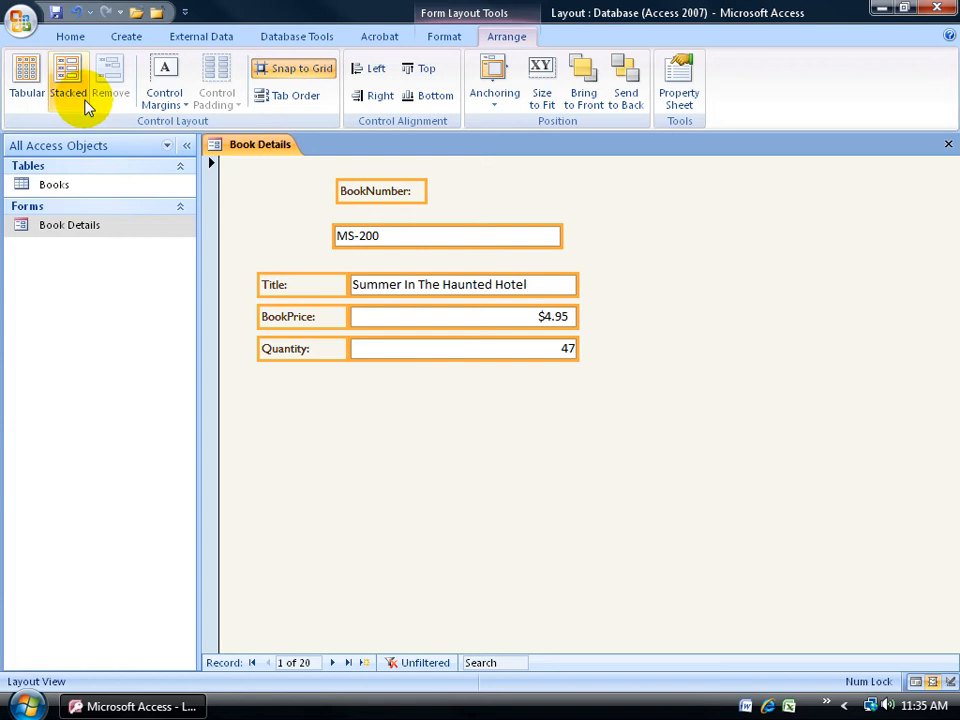
# Group all four book fields into a single Stacked layout.
pyautogui.click(67, 78)
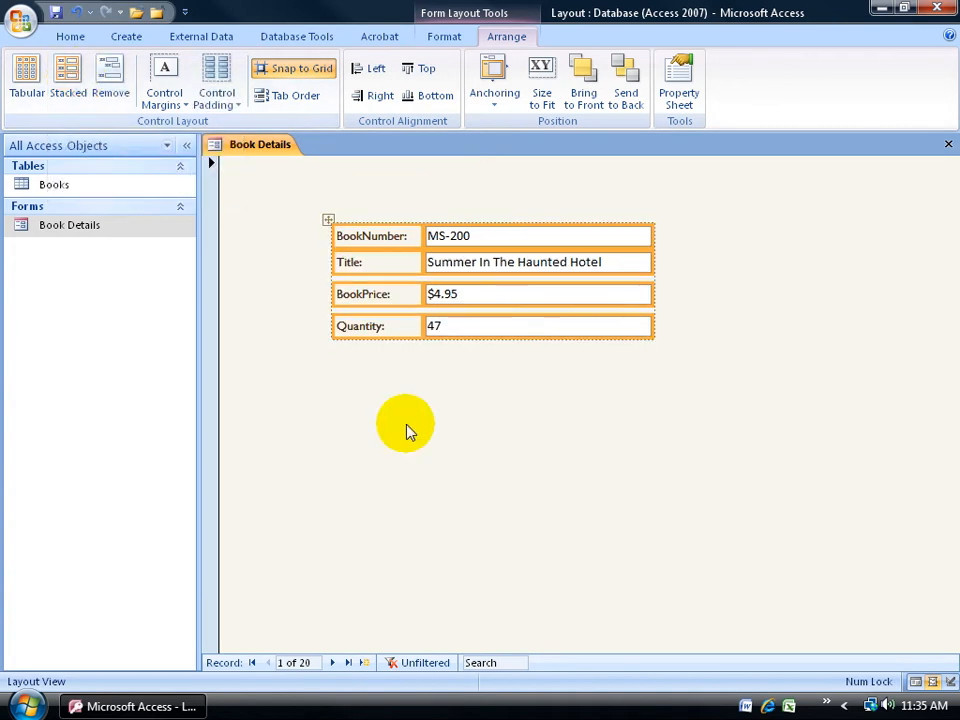
pyautogui.moveTo(405, 362)
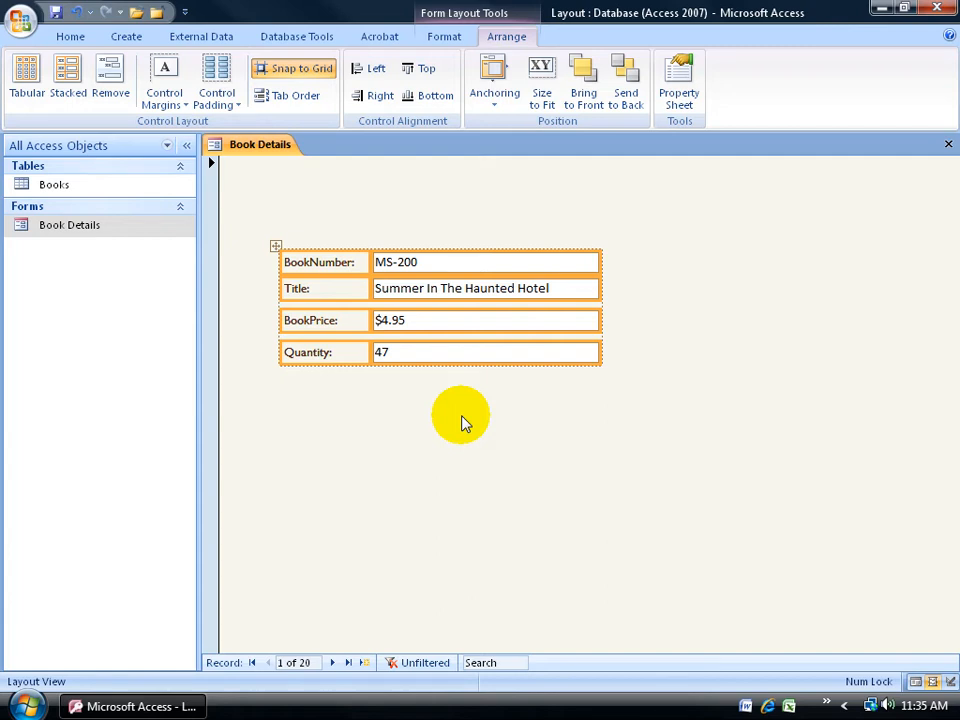
pyautogui.moveTo(400, 185)
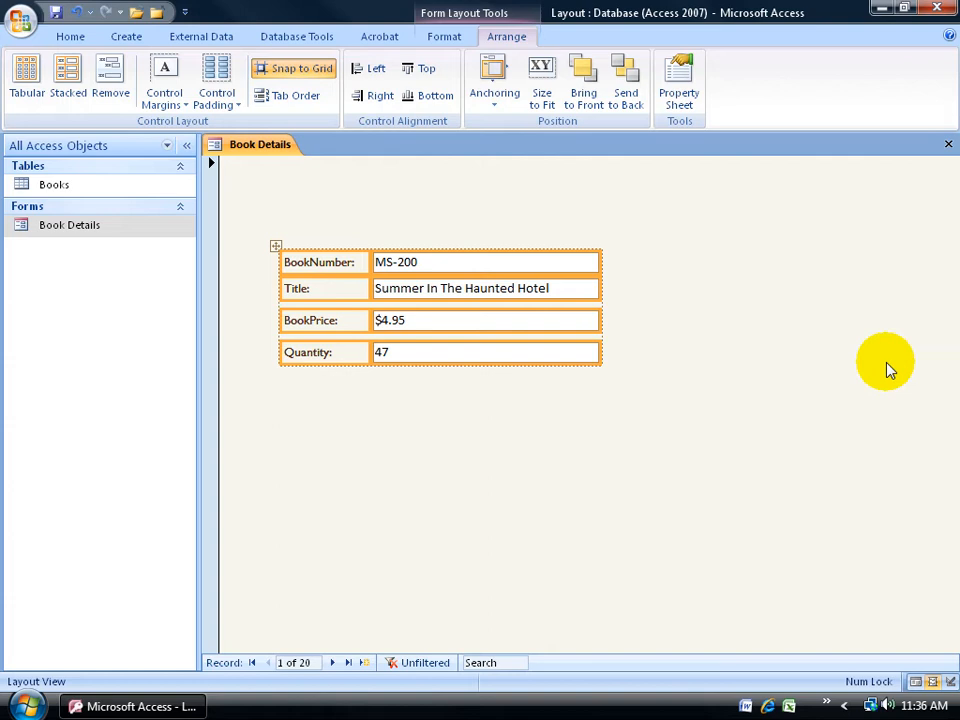
pyautogui.moveTo(540, 210)
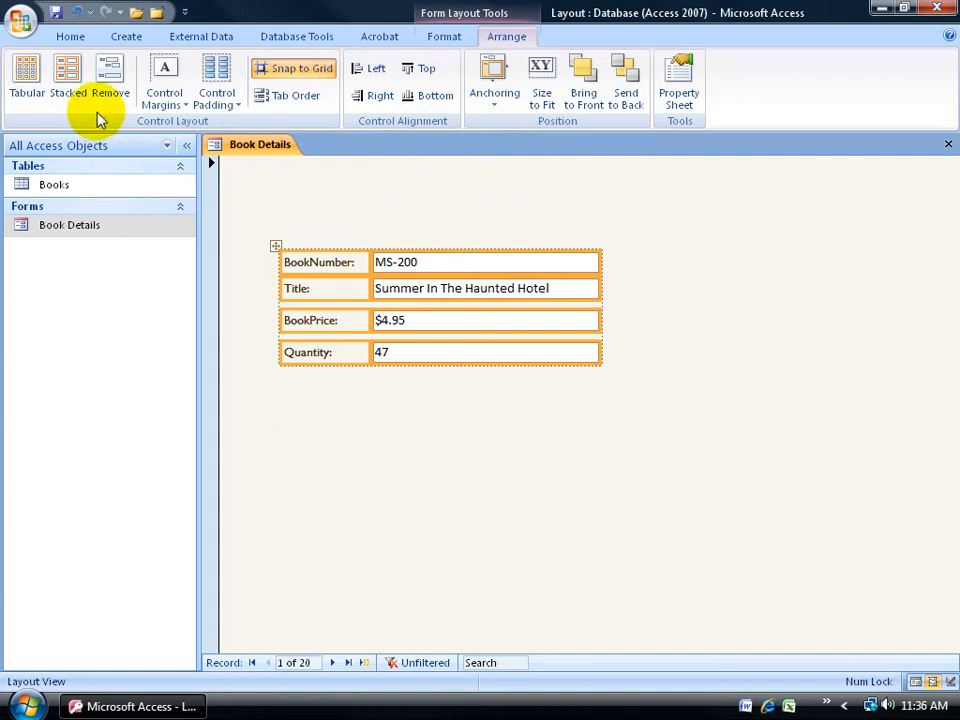
pyautogui.moveTo(377, 280)
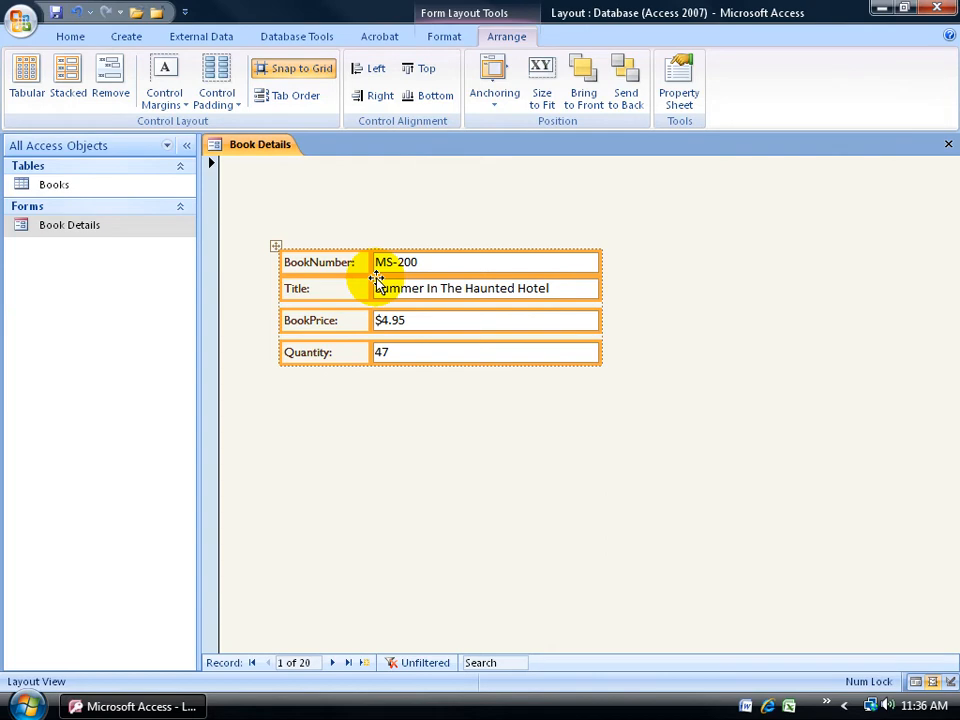
# Check Book Details in Form View, then return to Layout View with Arrange tools.
pyautogui.rightClick(259, 144)
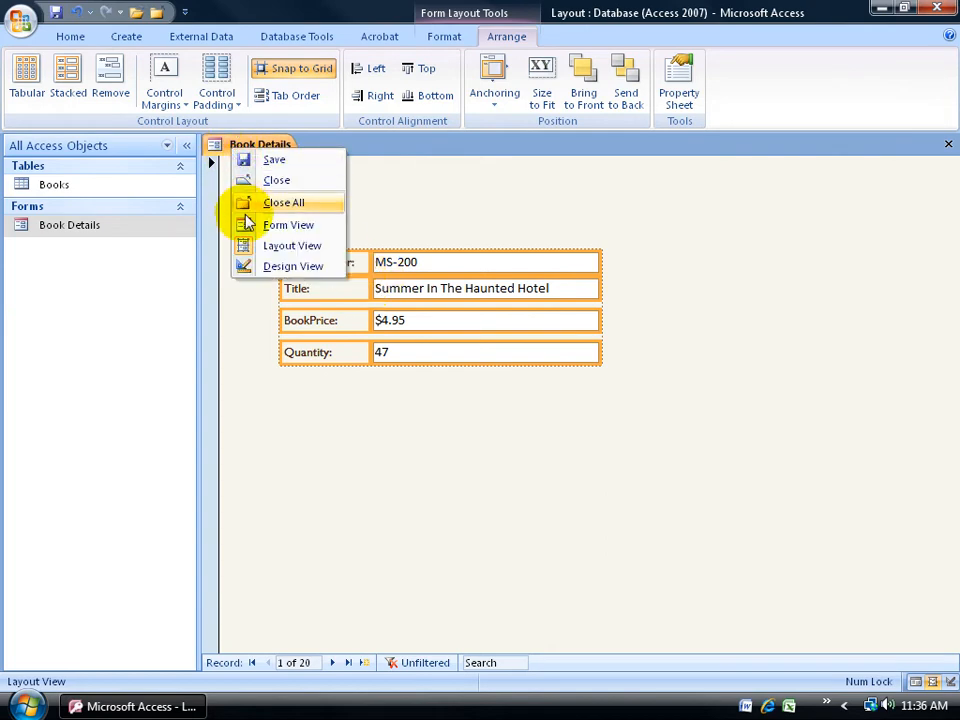
pyautogui.click(289, 224)
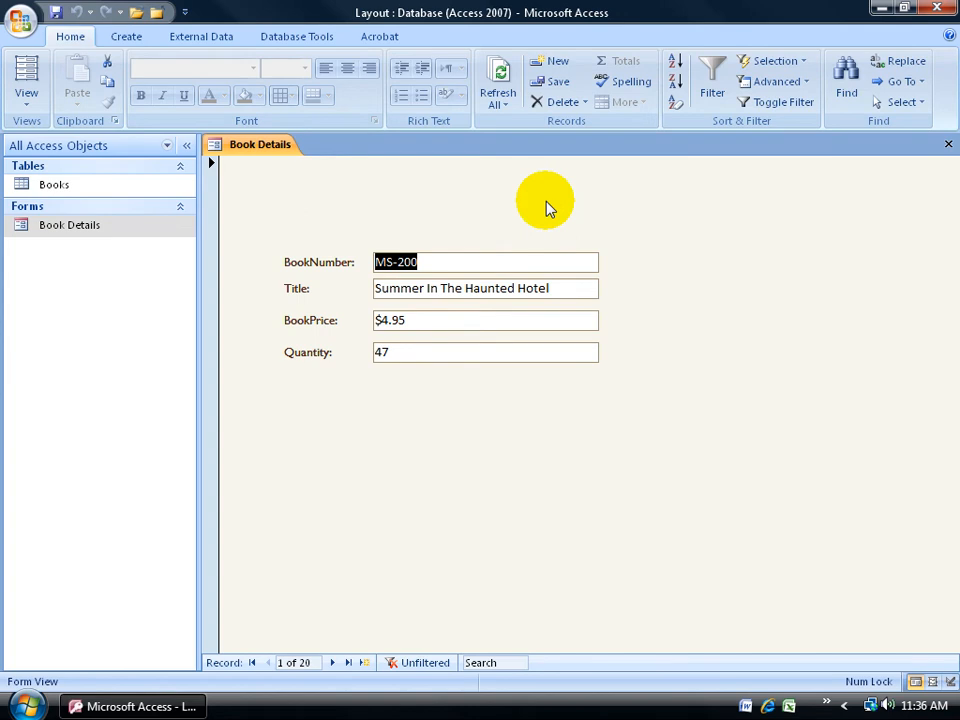
pyautogui.rightClick(259, 144)
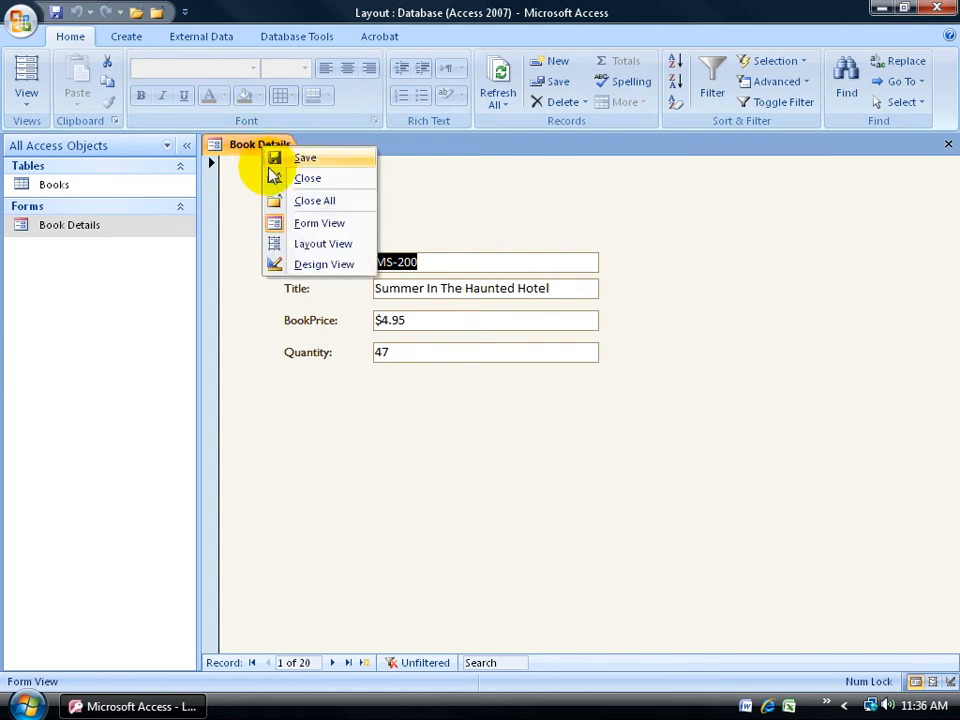
pyautogui.click(323, 243)
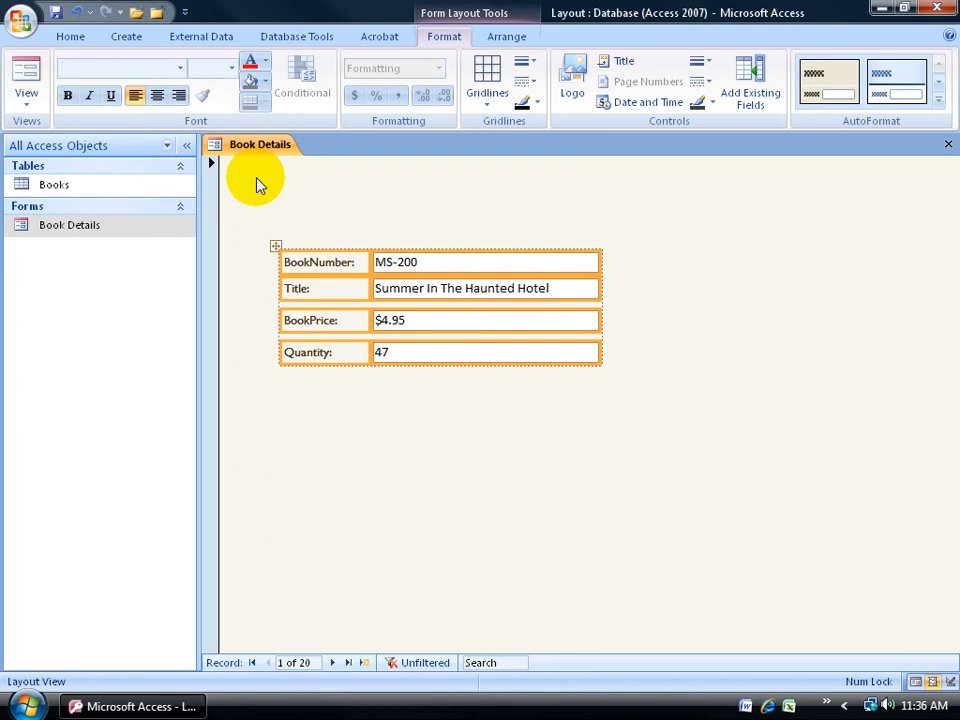
pyautogui.click(507, 36)
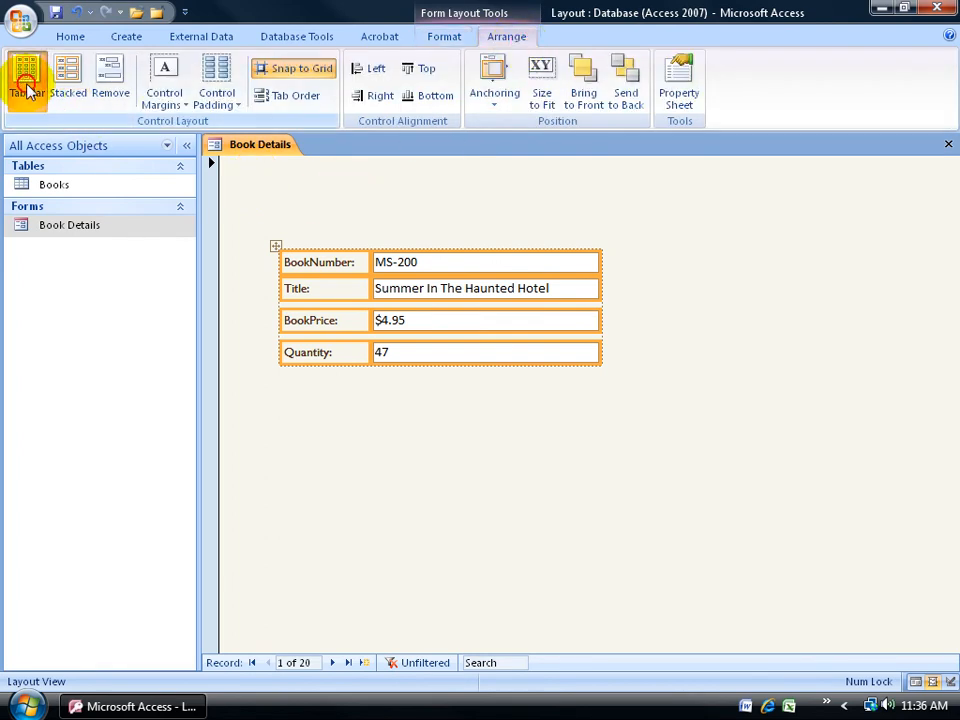
# Apply the Tabular layout to the Book Details fields.
pyautogui.click(26, 78)
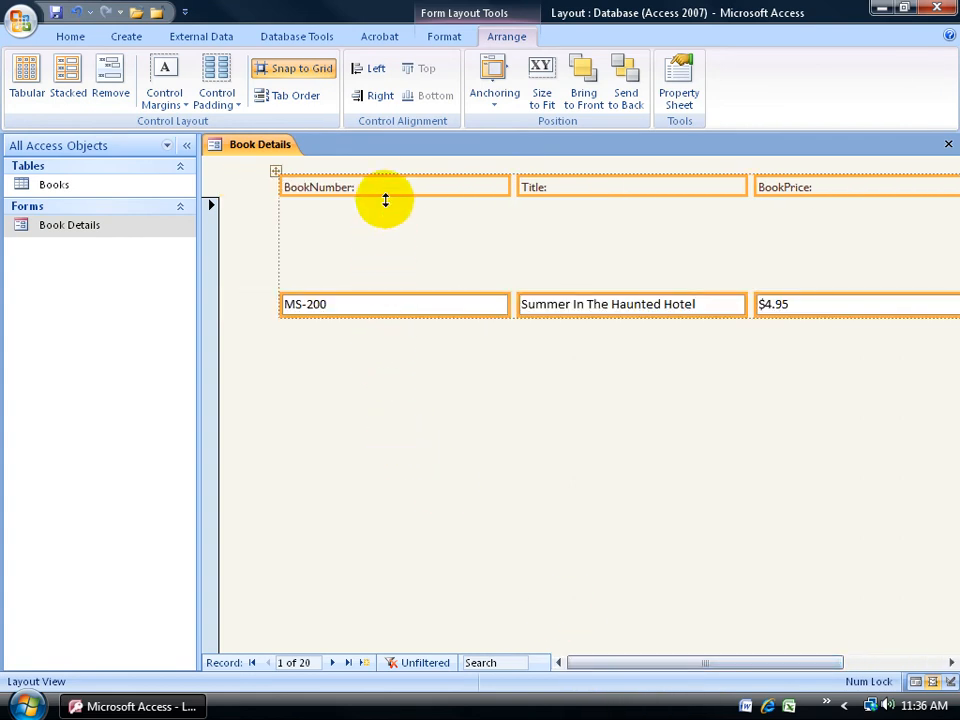
pyautogui.moveTo(385, 303)
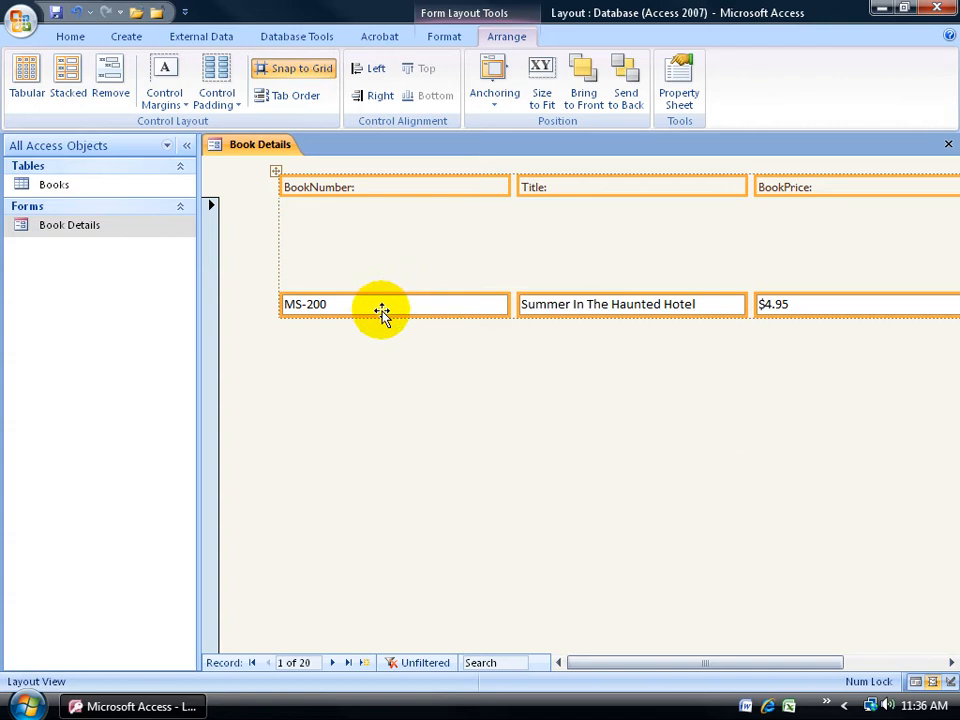
pyautogui.moveTo(391, 448)
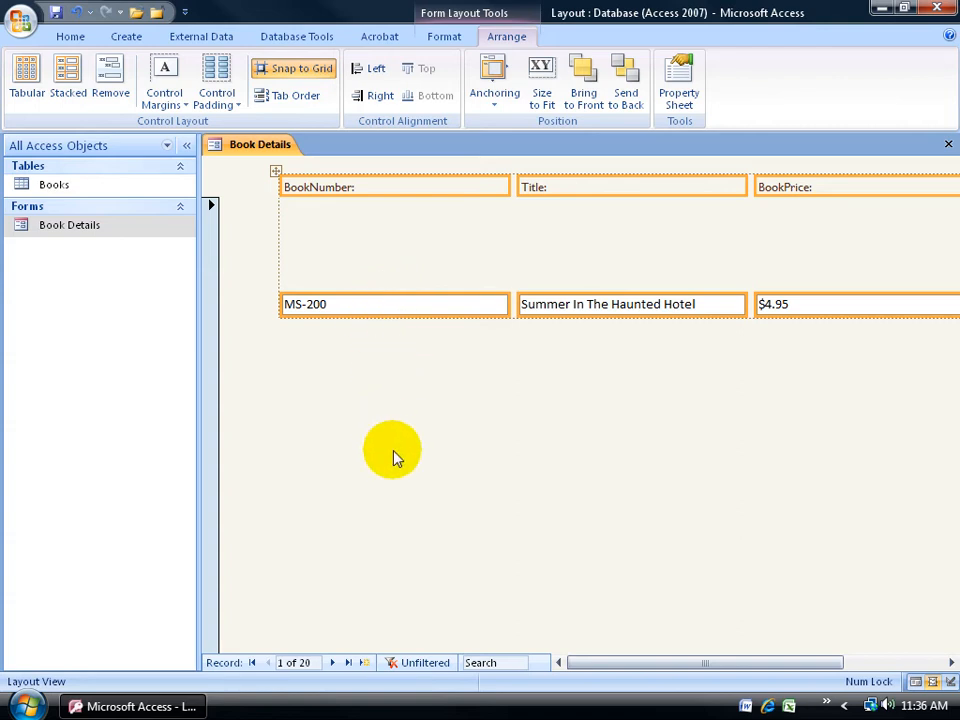
pyautogui.moveTo(388, 528)
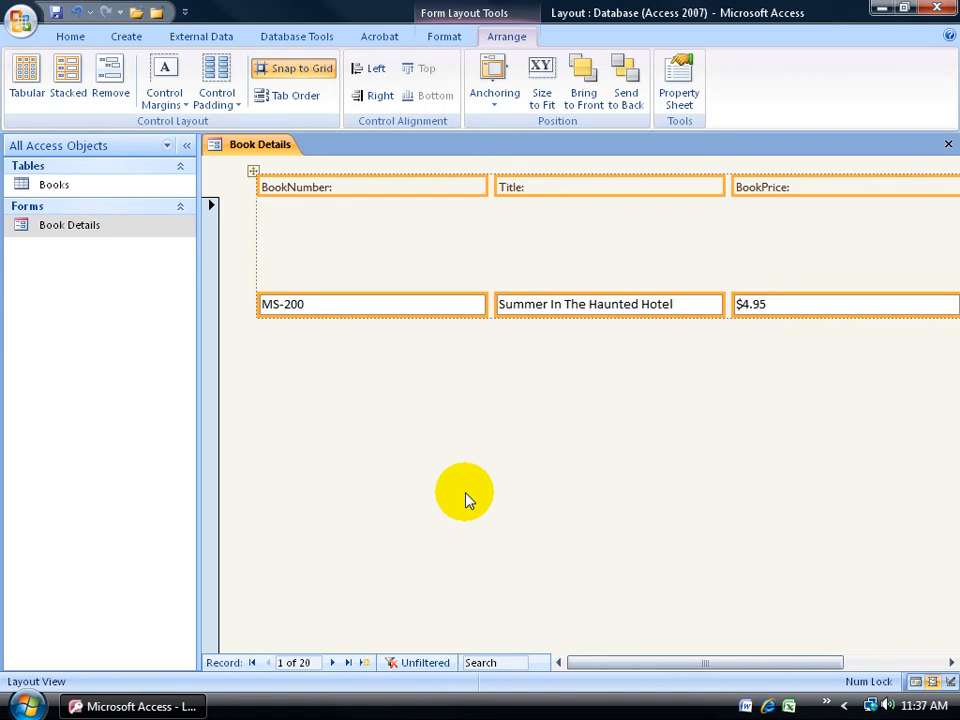
pyautogui.moveTo(815, 535)
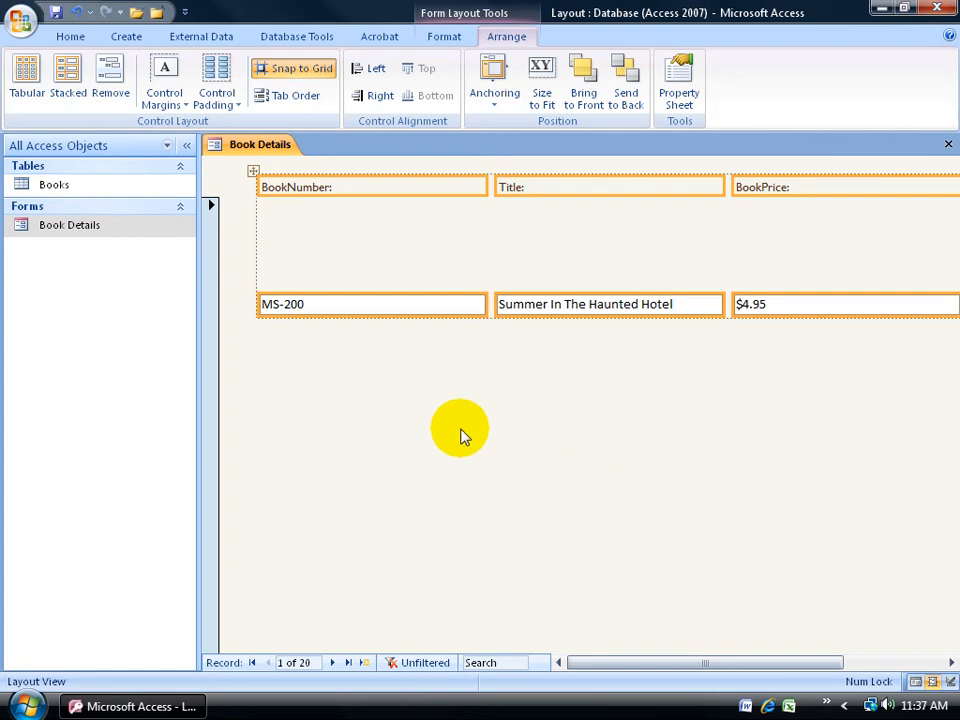
pyautogui.moveTo(225, 210)
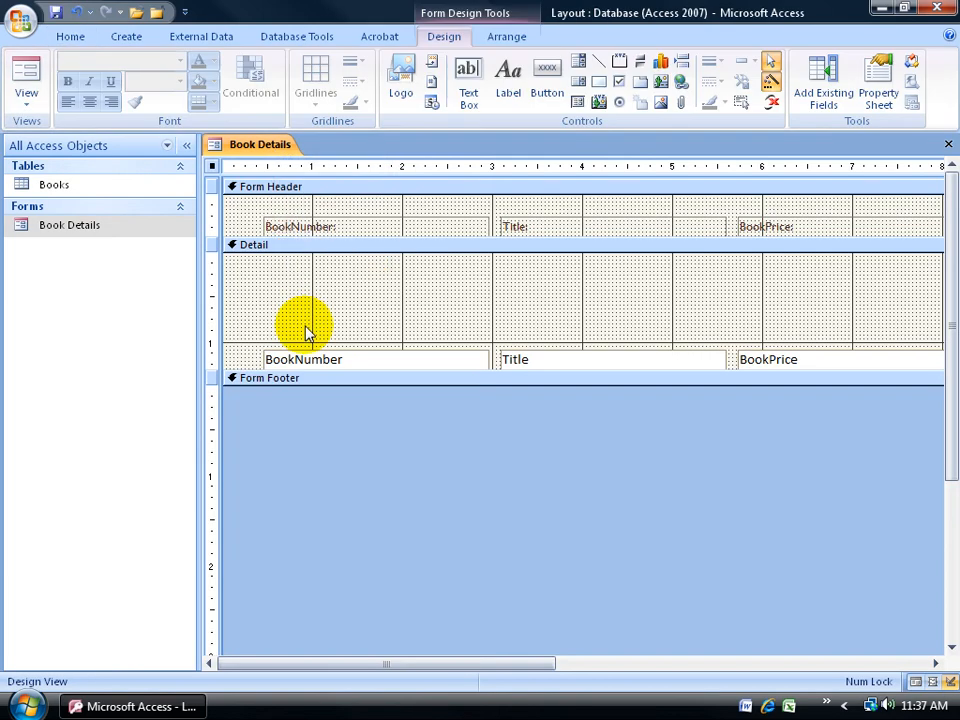
pyautogui.moveTo(312, 265)
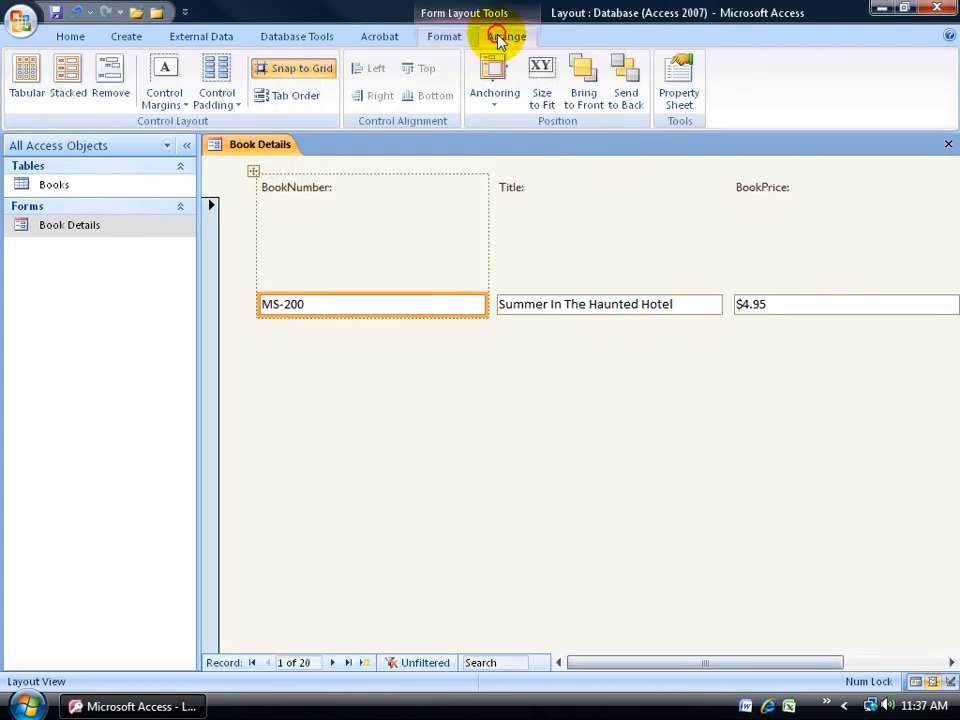
pyautogui.click(507, 36)
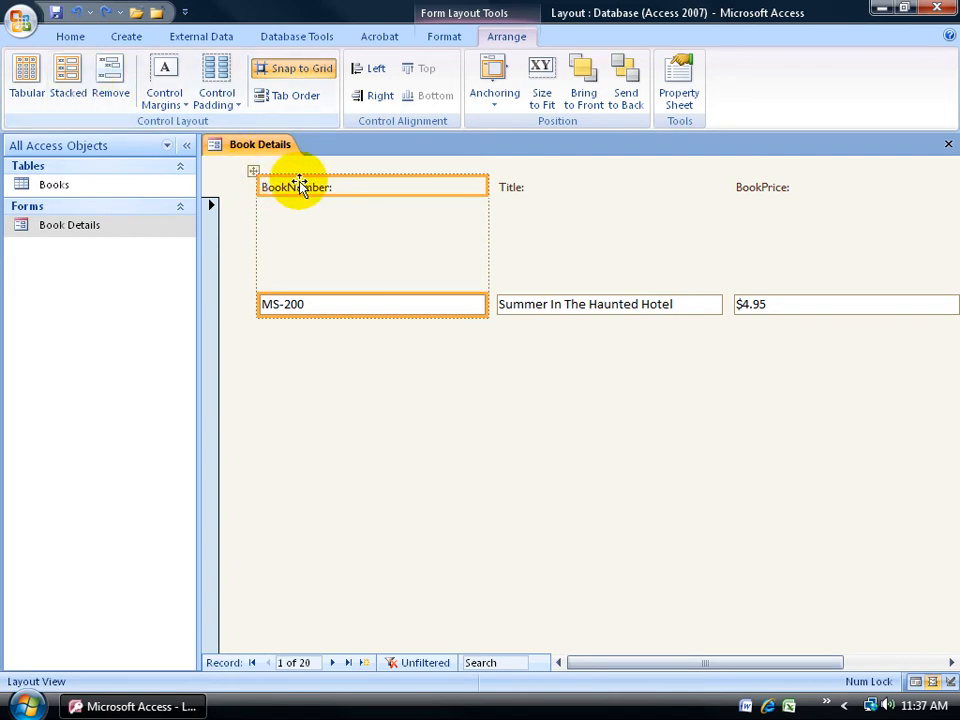
pyautogui.moveTo(140, 120)
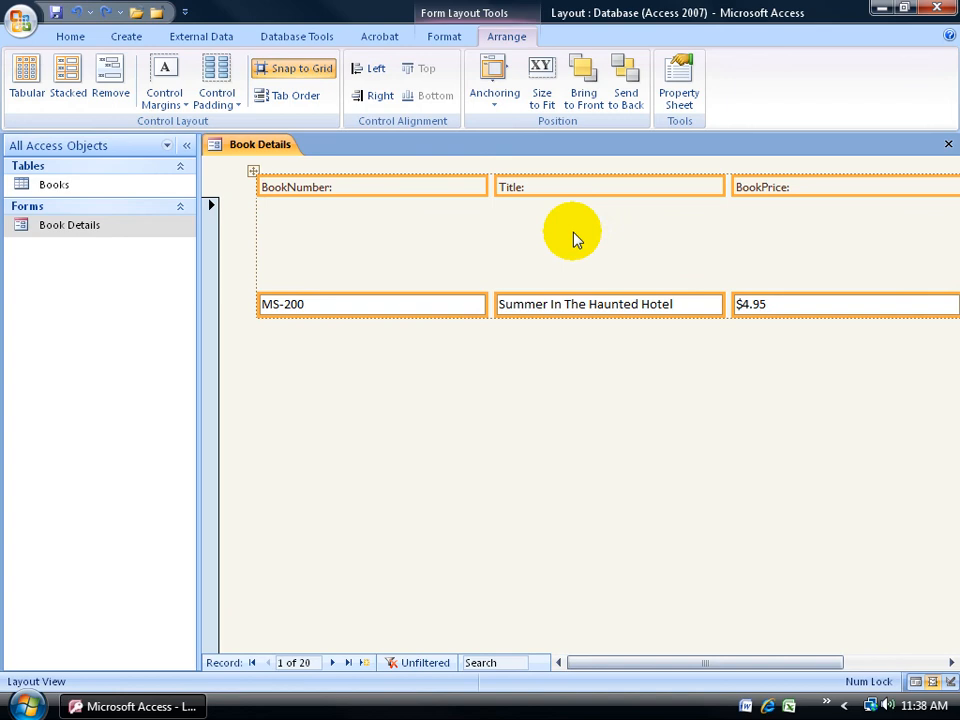
# Apply the Stacked layout to the four Book Details fields.
pyautogui.click(67, 78)
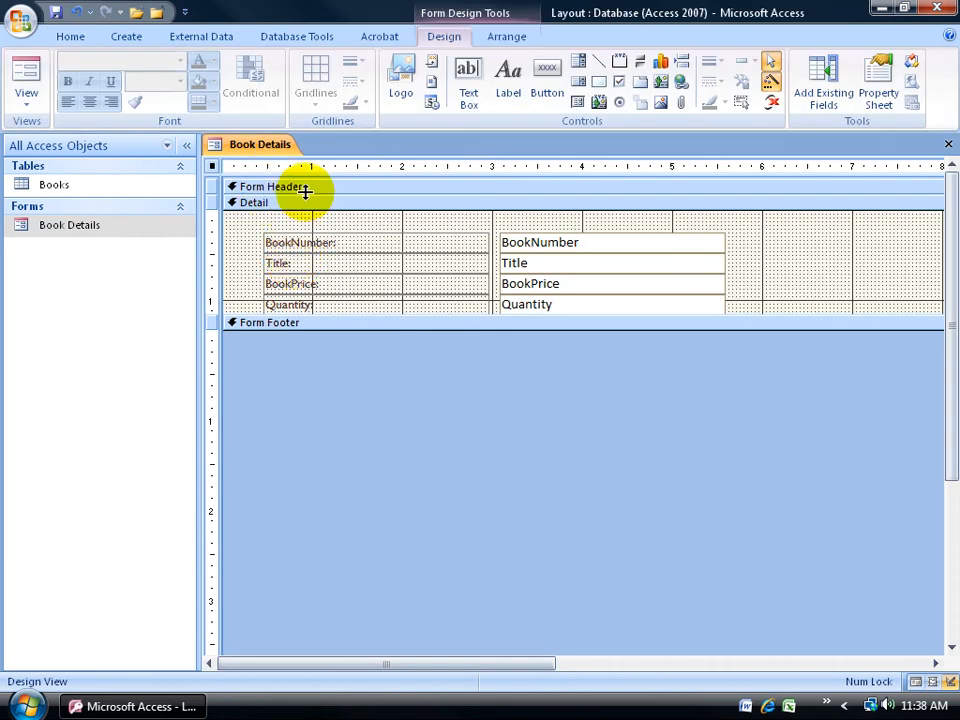
pyautogui.moveTo(318, 193)
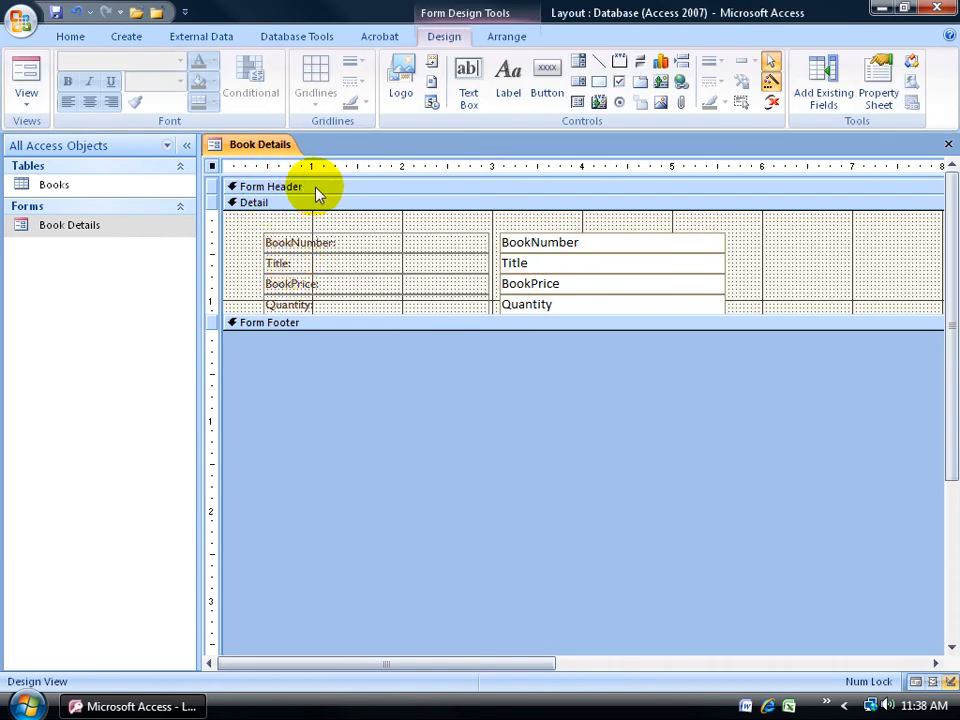
# Hide the Form Header/Footer sections and return Book Details to Layout View.
pyautogui.click(507, 36)
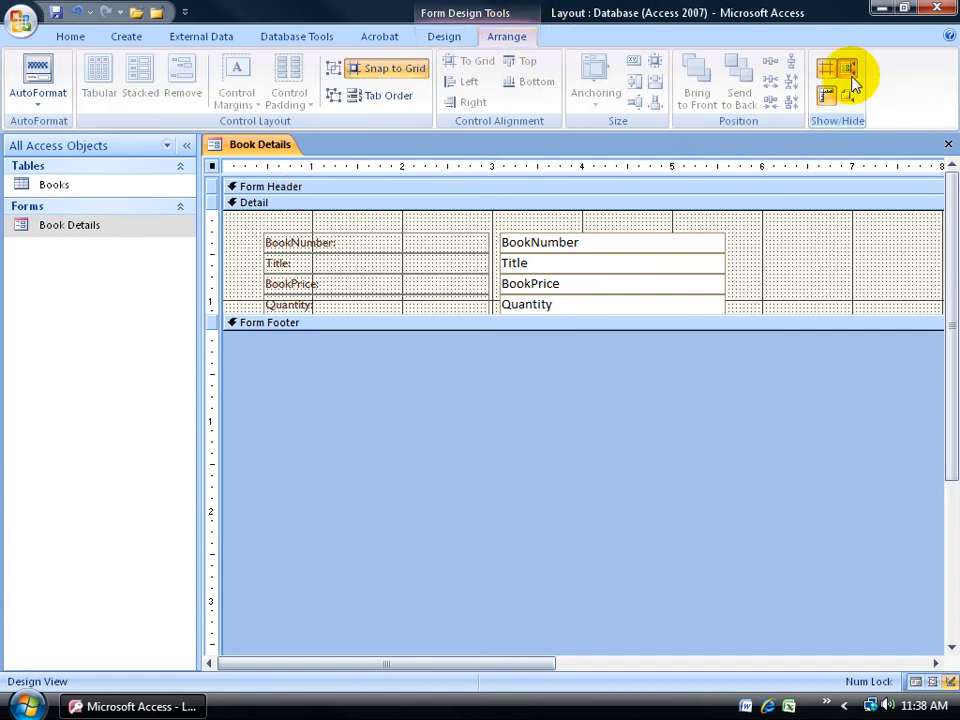
pyautogui.moveTo(849, 78)
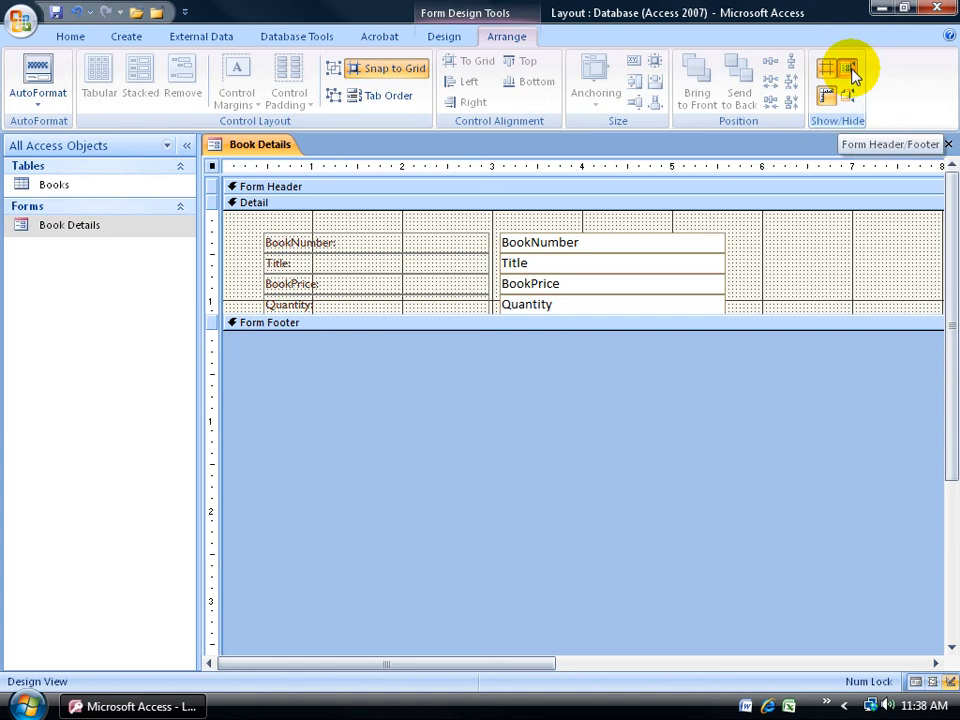
pyautogui.click(849, 68)
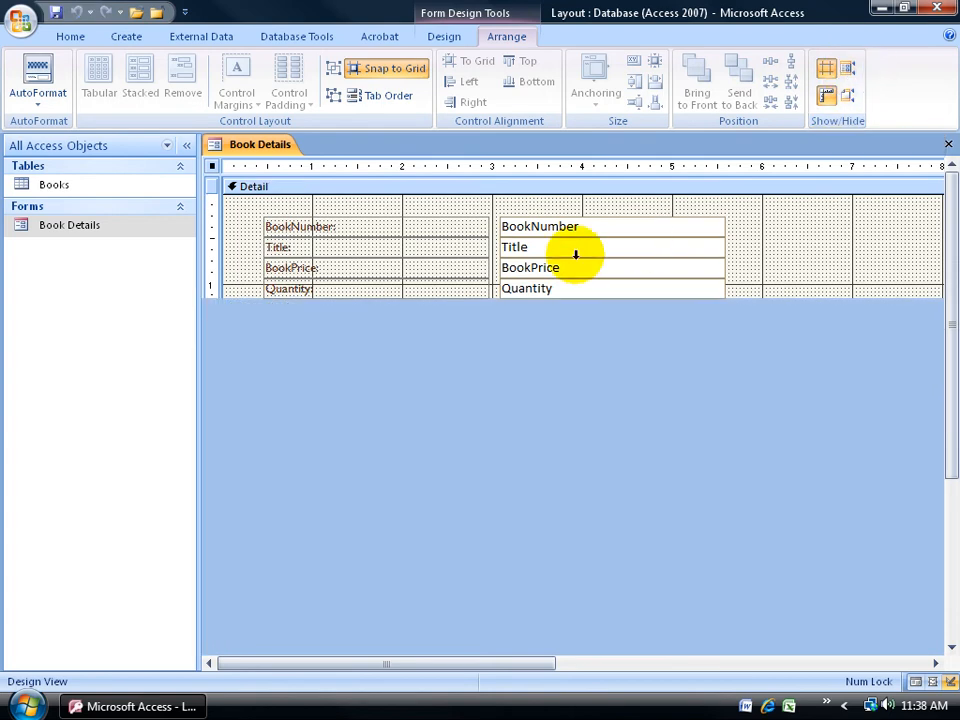
pyautogui.rightClick(258, 144)
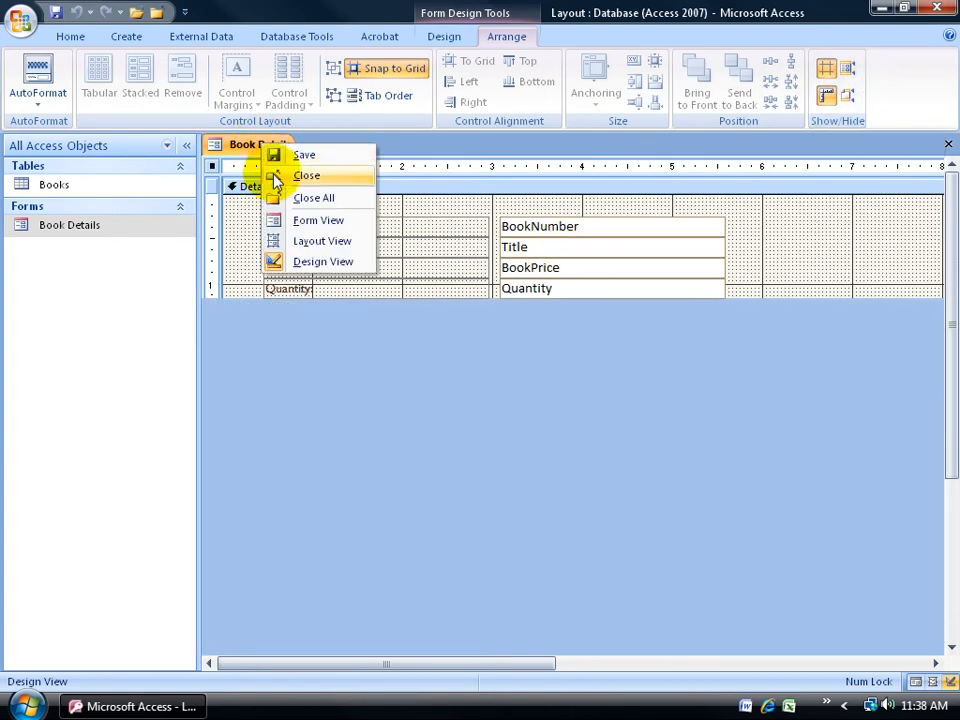
pyautogui.click(322, 240)
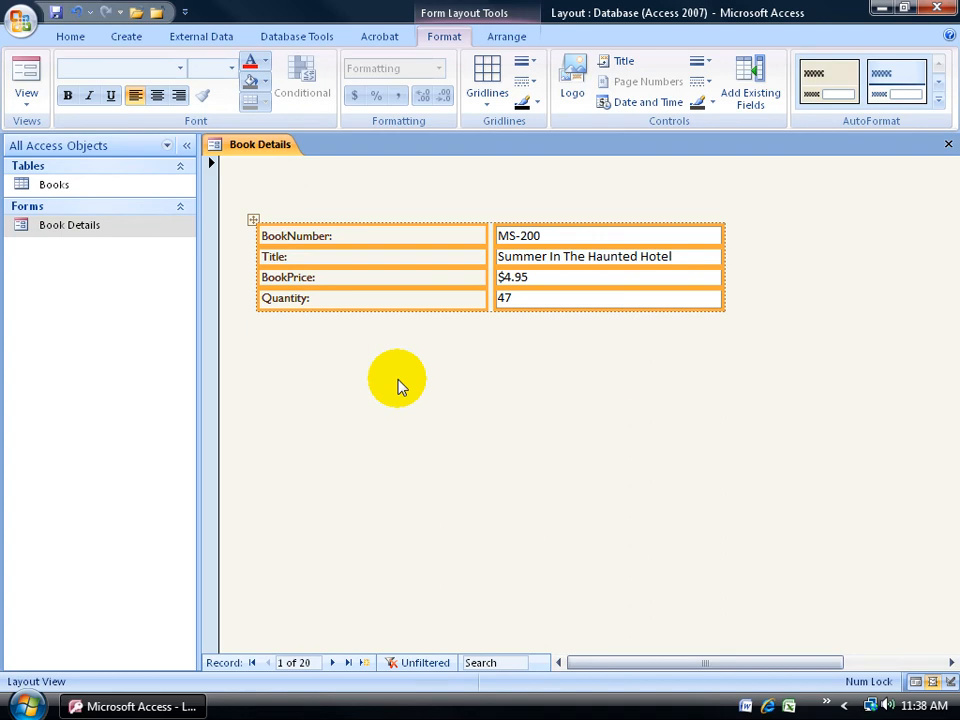
pyautogui.moveTo(303, 210)
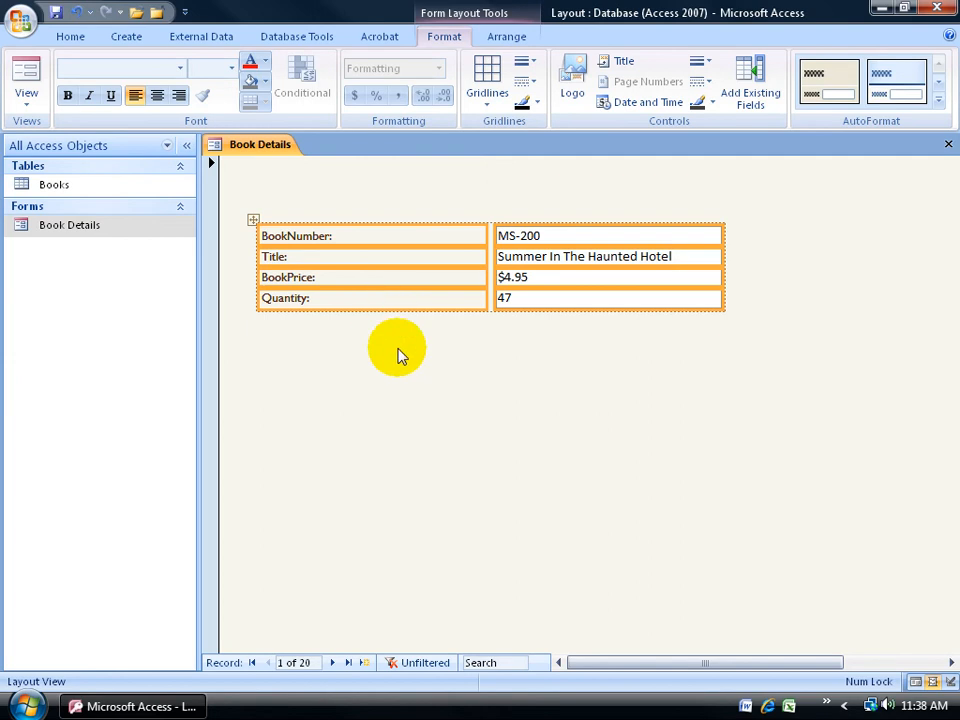
# Set Control Padding to Wide, then change it to Narrow.
pyautogui.click(507, 36)
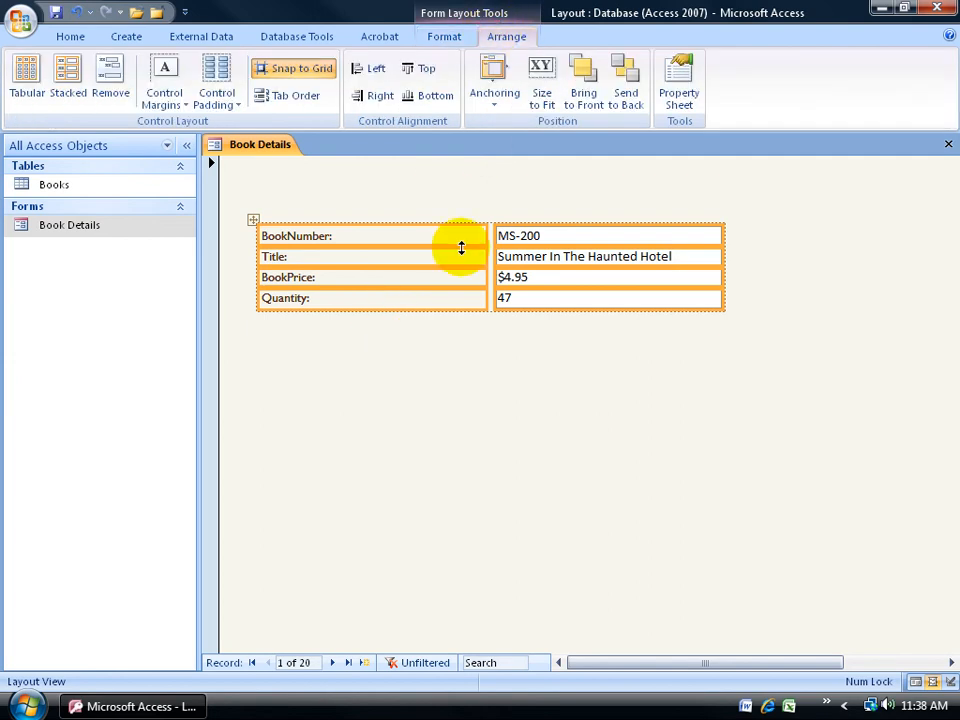
pyautogui.moveTo(370, 236)
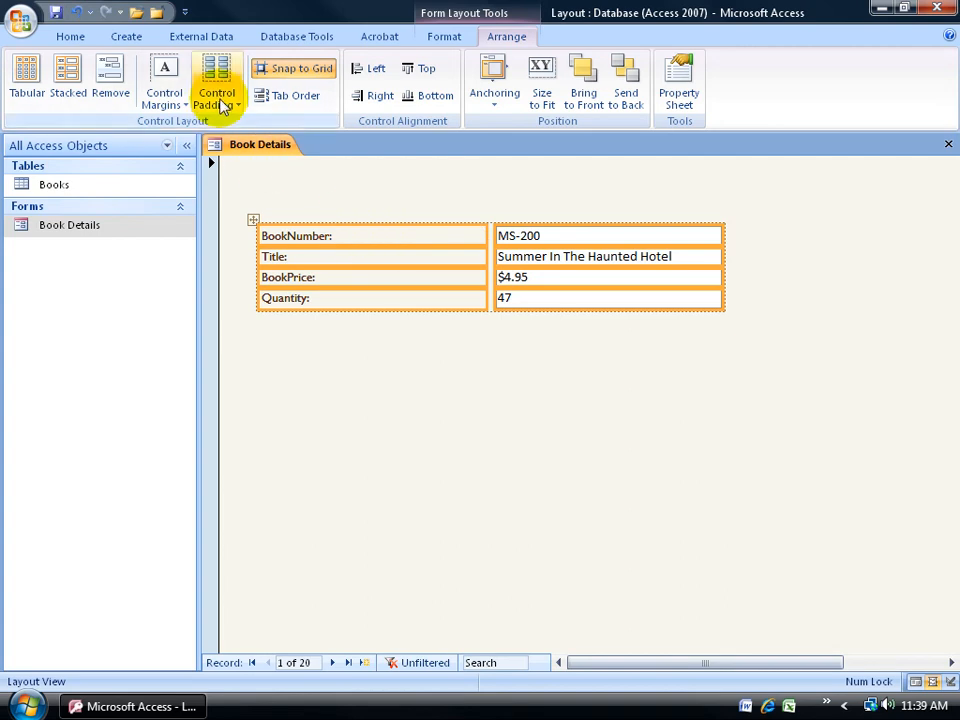
pyautogui.click(216, 85)
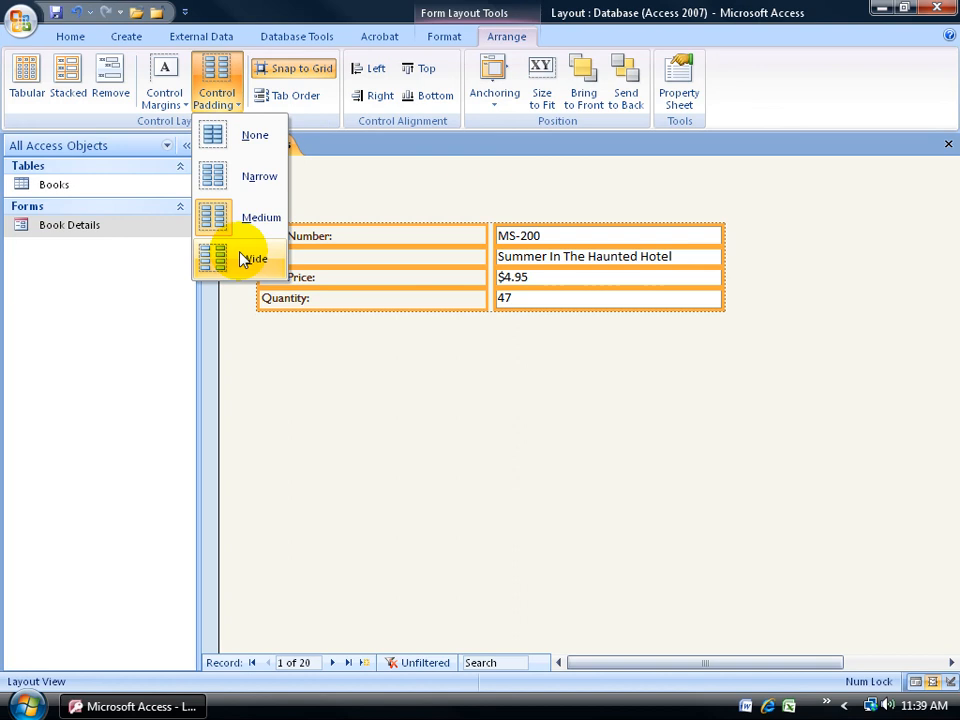
pyautogui.click(257, 258)
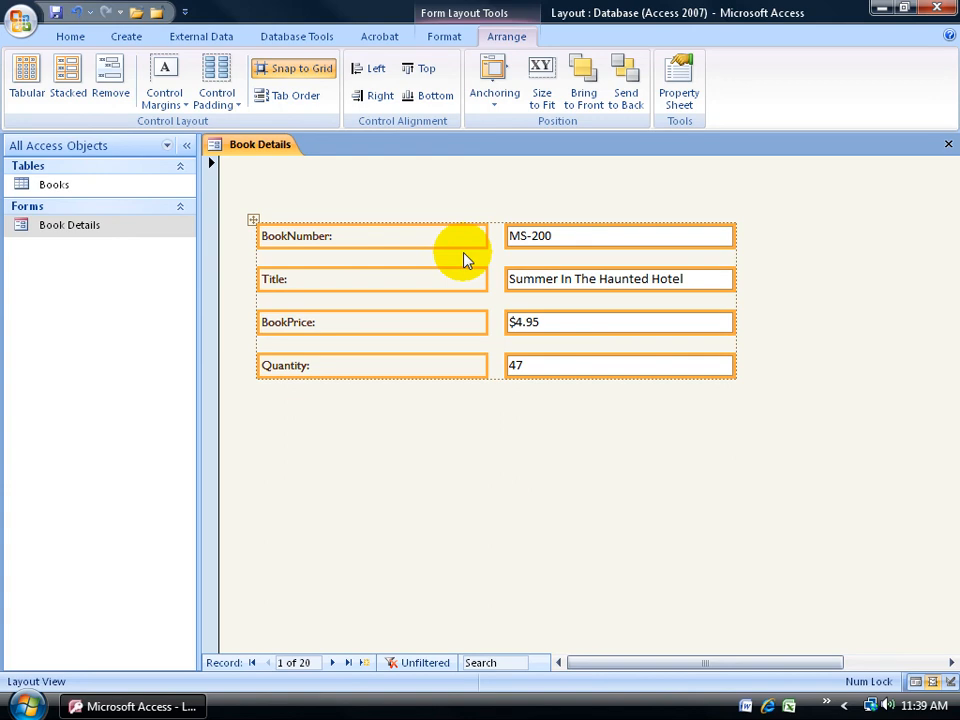
pyautogui.moveTo(428, 260)
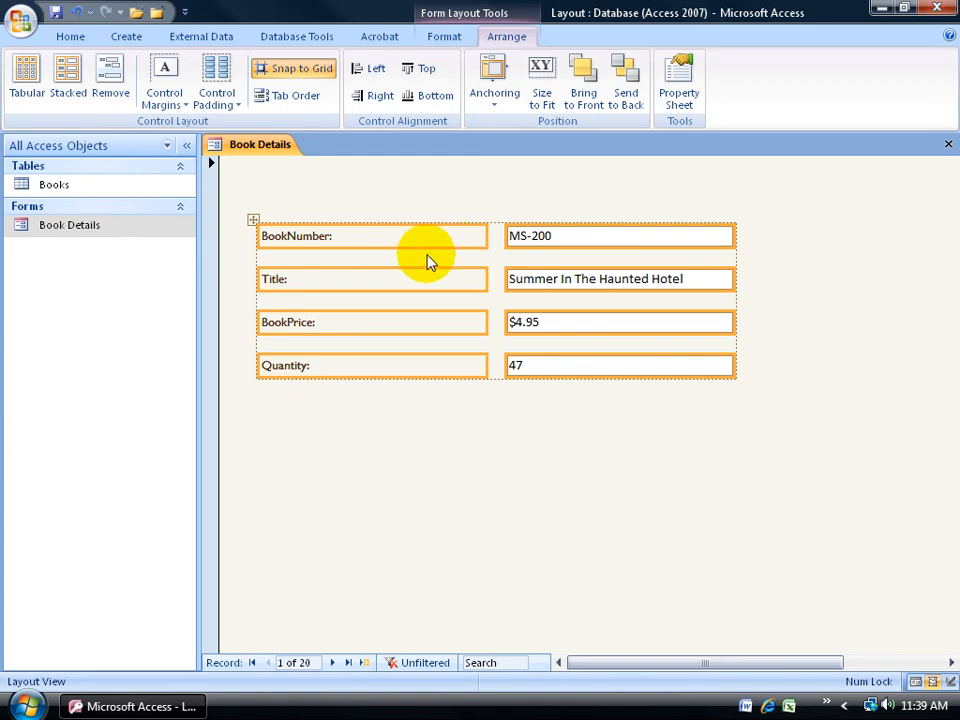
pyautogui.click(216, 75)
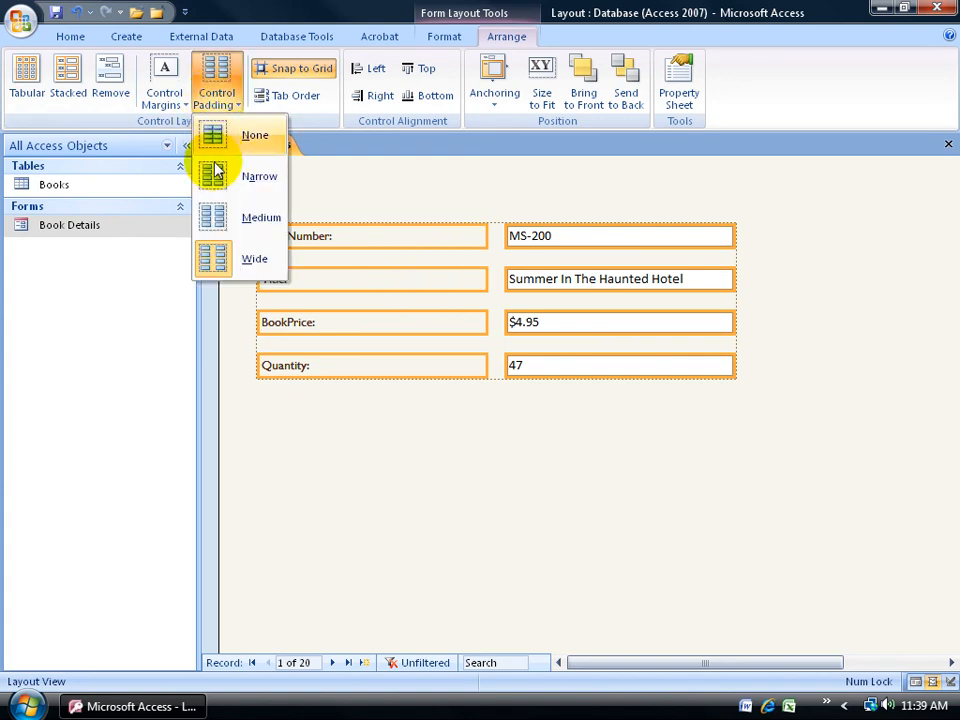
pyautogui.click(259, 176)
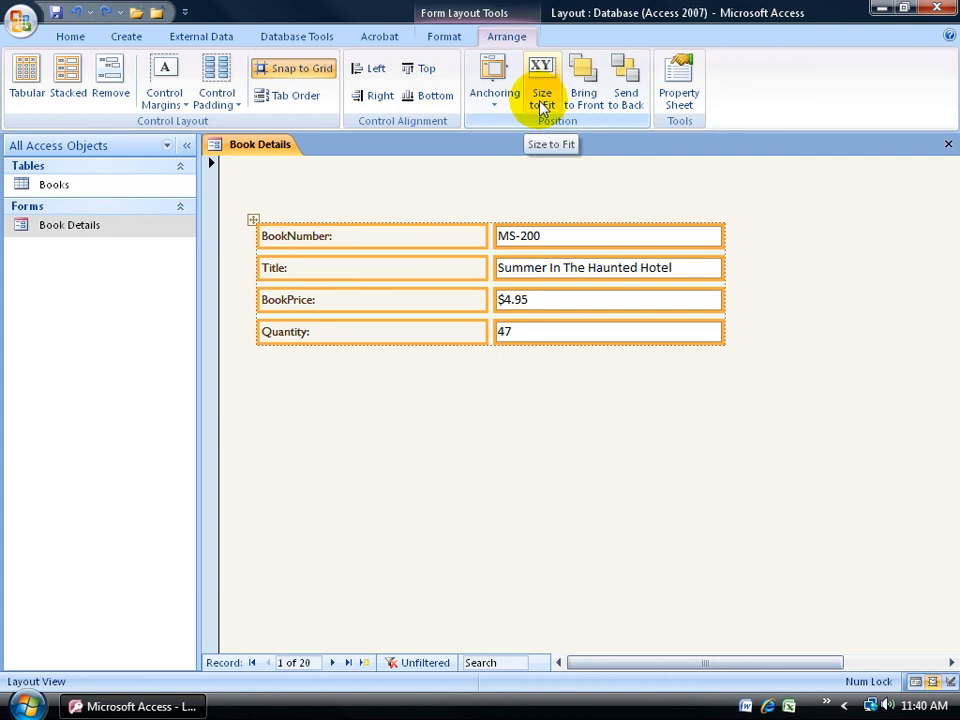
pyautogui.moveTo(372, 237)
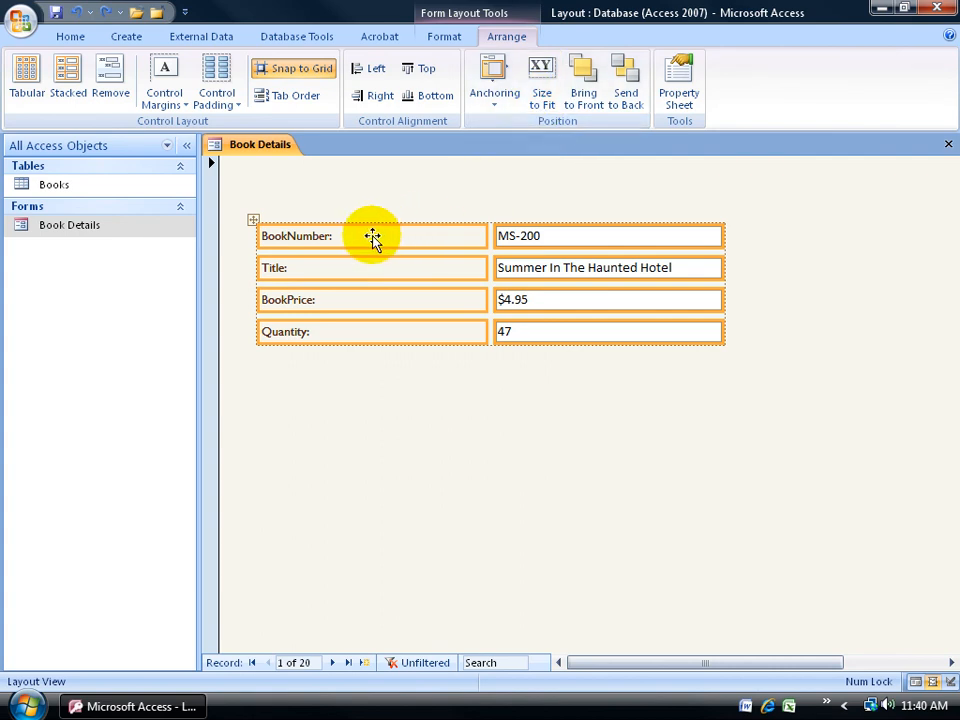
pyautogui.moveTo(541, 78)
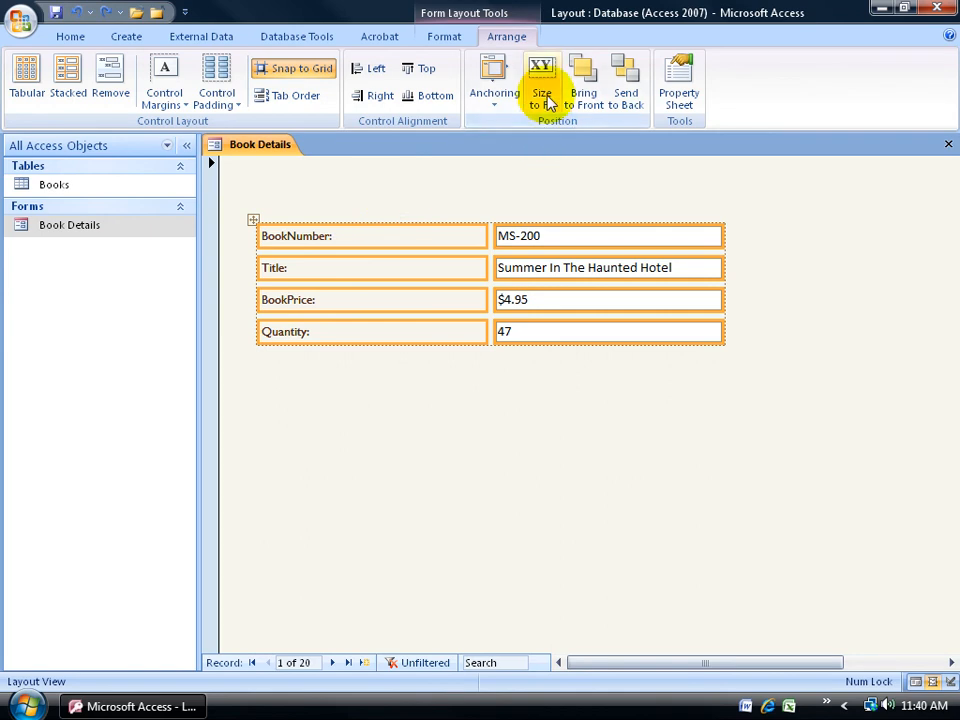
# Apply Size to Fit to shrink the labels and value boxes.
pyautogui.click(541, 80)
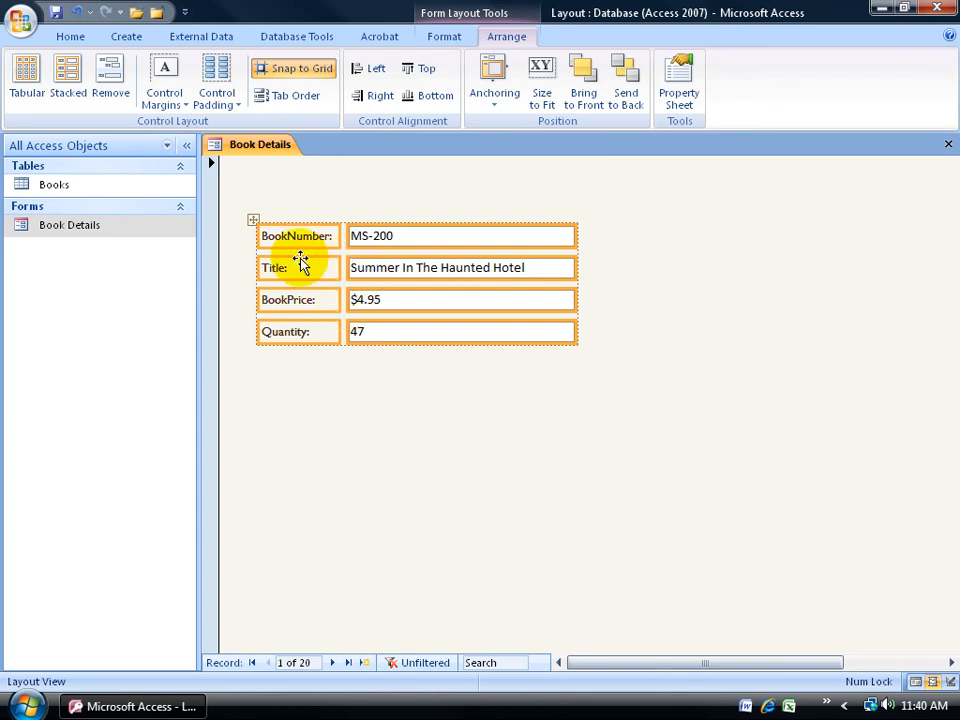
pyautogui.moveTo(315, 245)
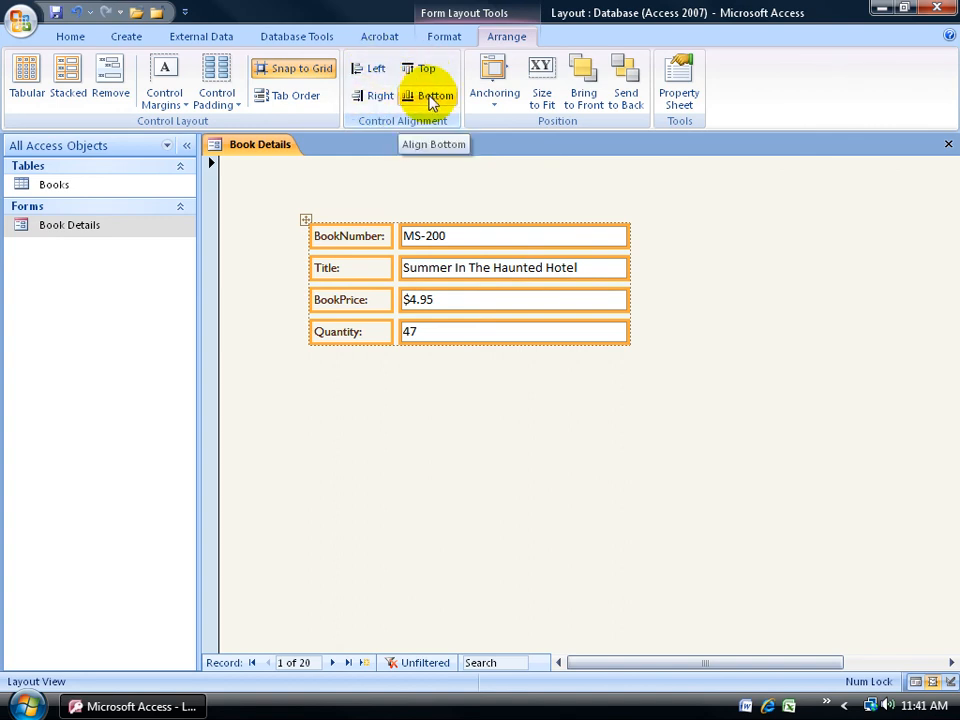
pyautogui.moveTo(527, 188)
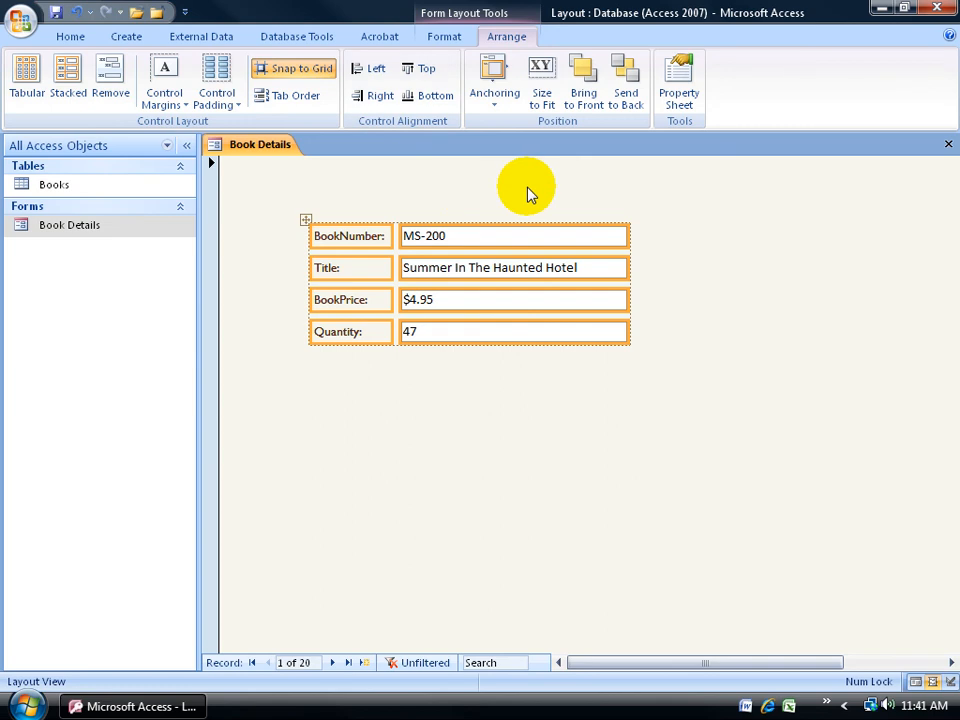
pyautogui.moveTo(552, 205)
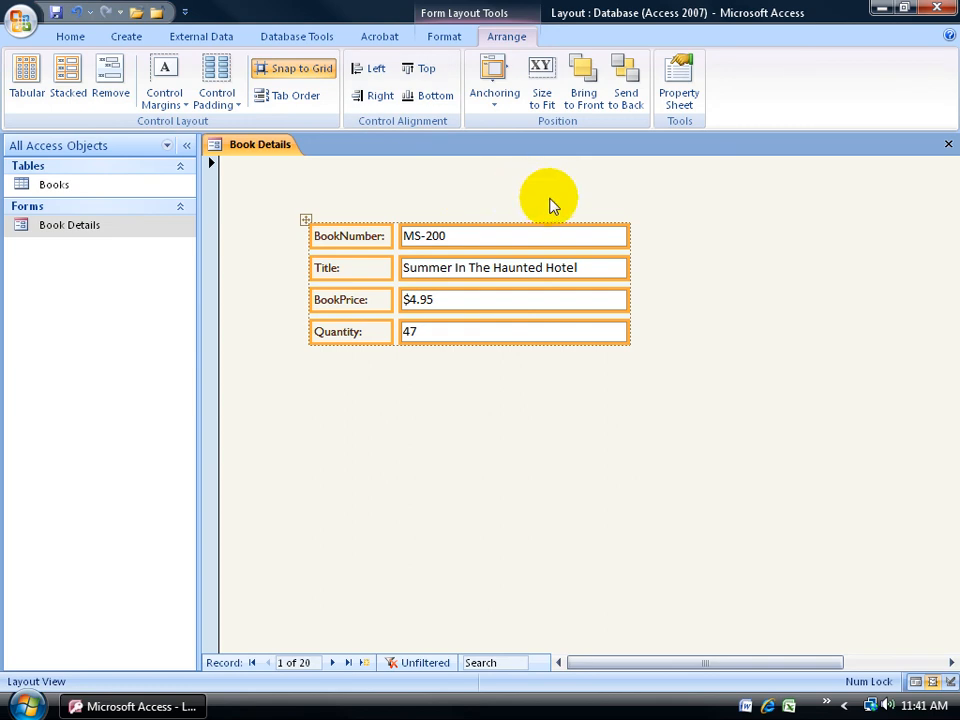
pyautogui.moveTo(305, 221)
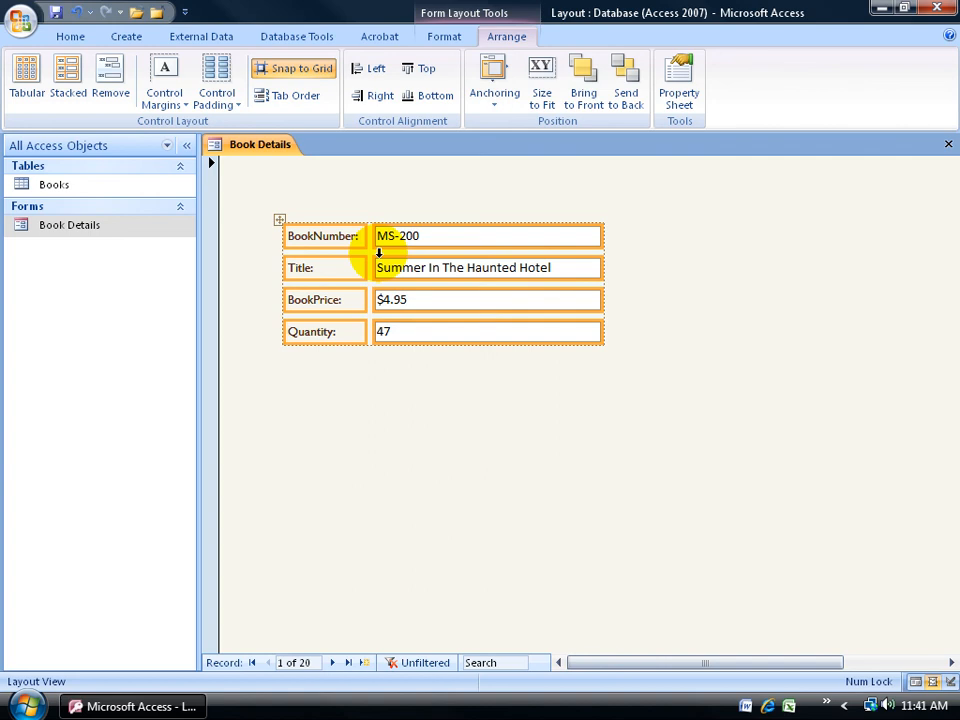
# Reposition the stacked layout and switch to the Format tab.
pyautogui.click(443, 36)
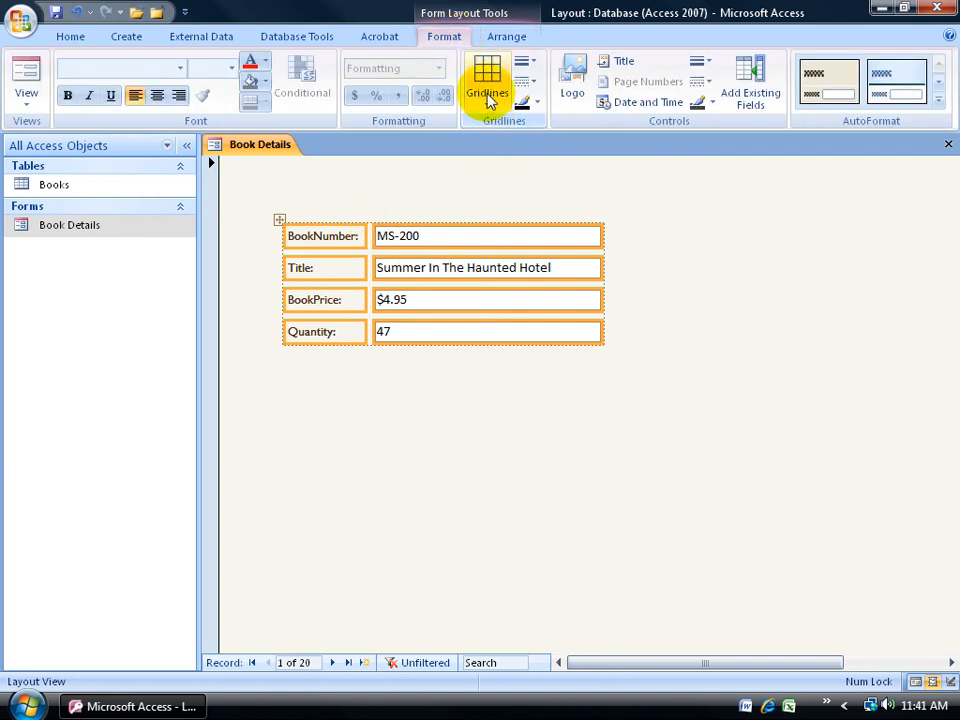
# Preview the gridlined Book Details form in Form View, then return to Layout View.
pyautogui.click(487, 85)
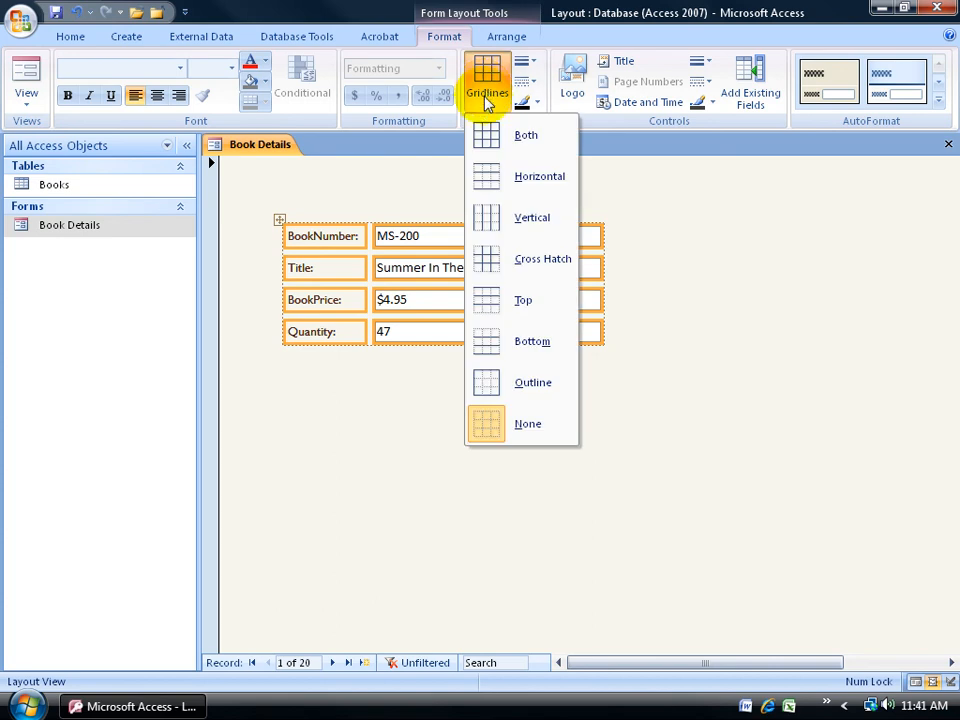
pyautogui.moveTo(500, 176)
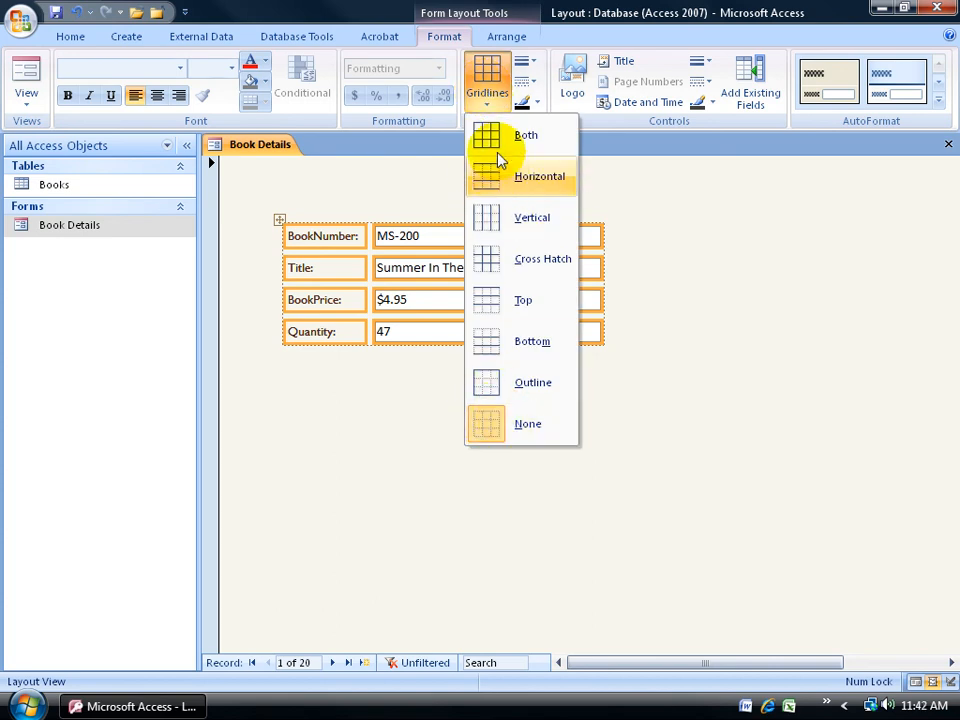
pyautogui.moveTo(500, 135)
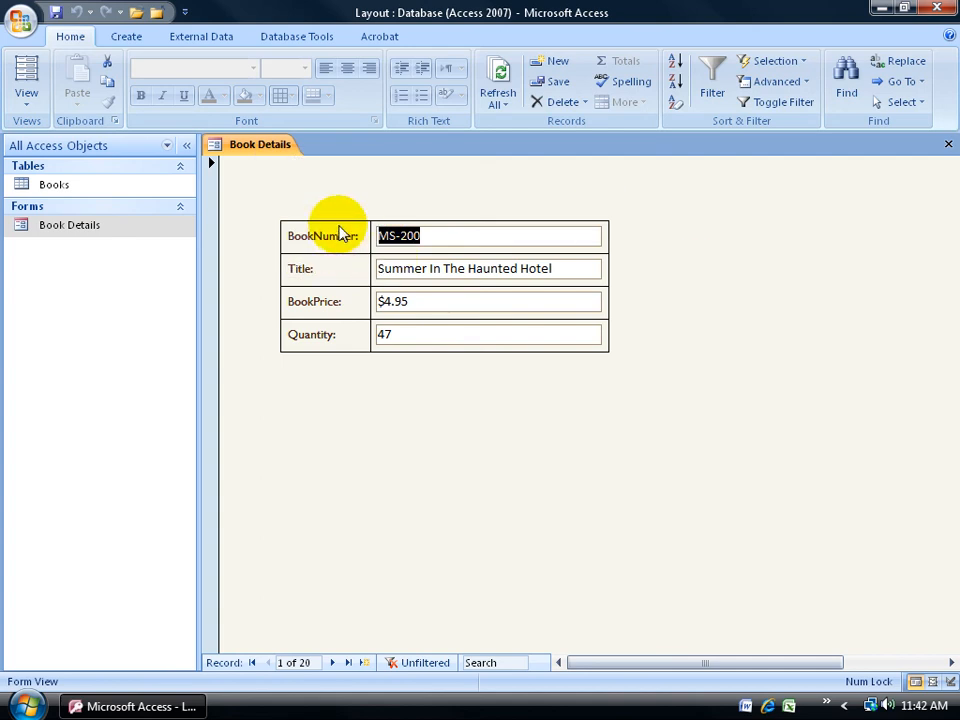
pyautogui.moveTo(433, 268)
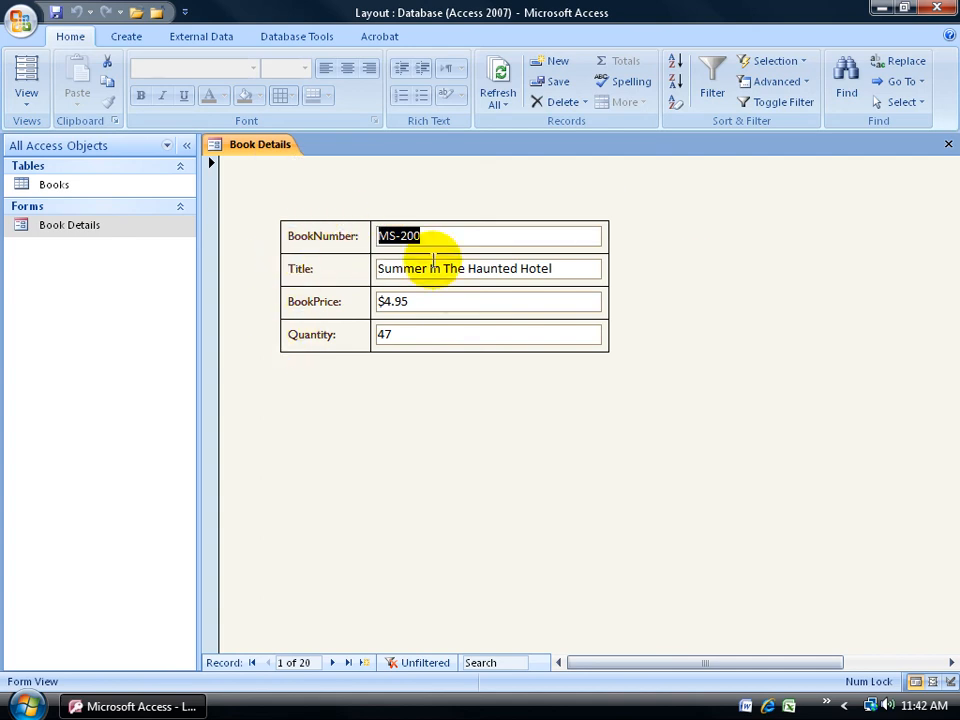
pyautogui.rightClick(259, 144)
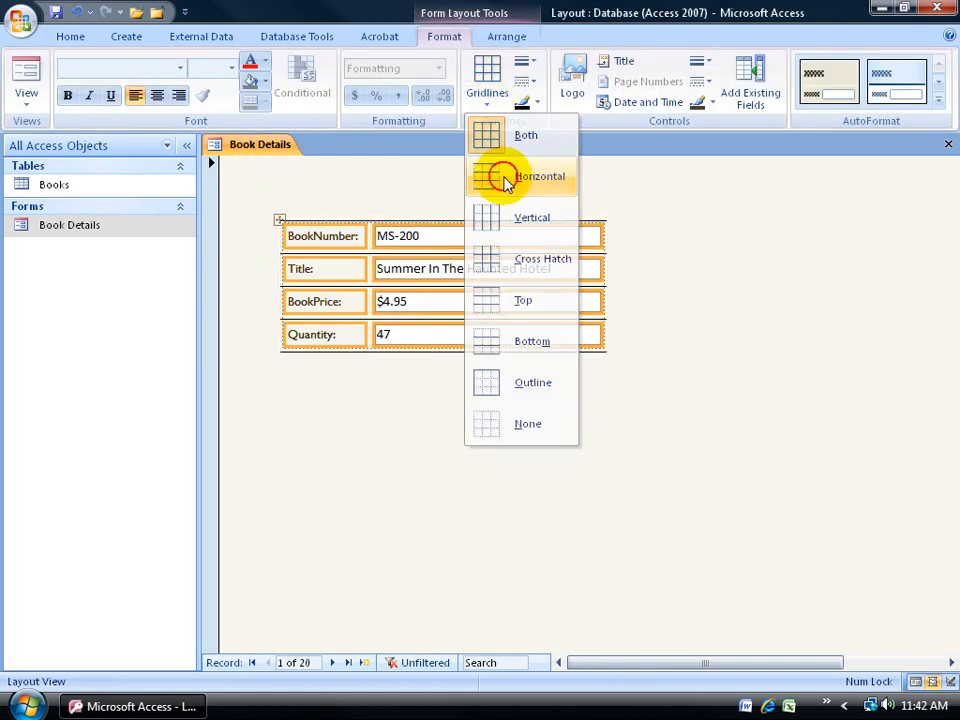
# Add horizontal gridlines between the Book Details rows and show gridline color options.
pyautogui.click(540, 176)
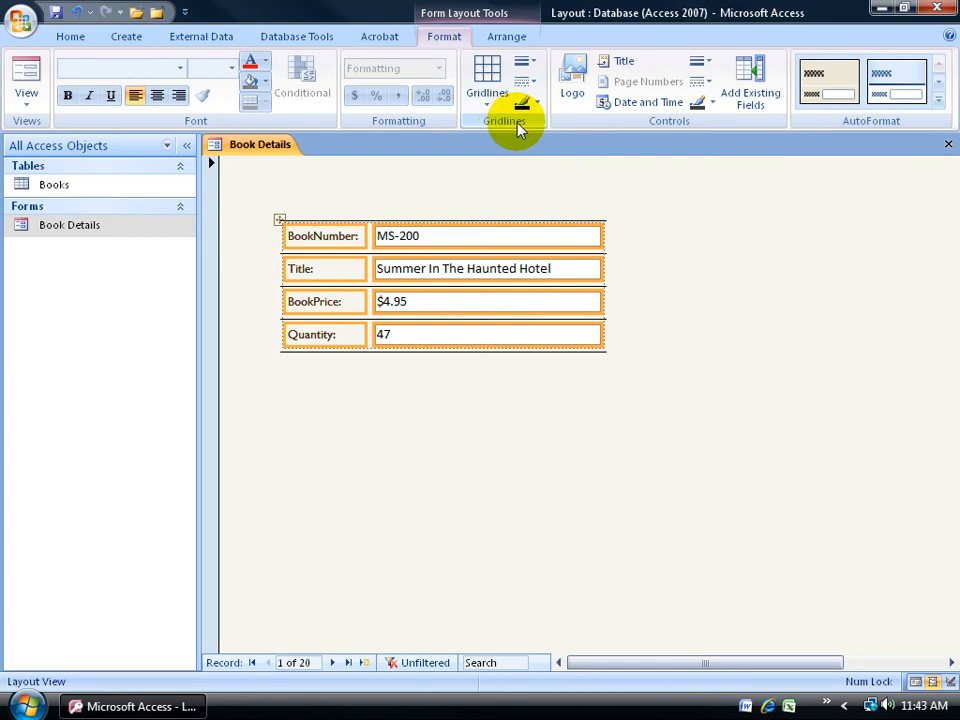
pyautogui.click(522, 62)
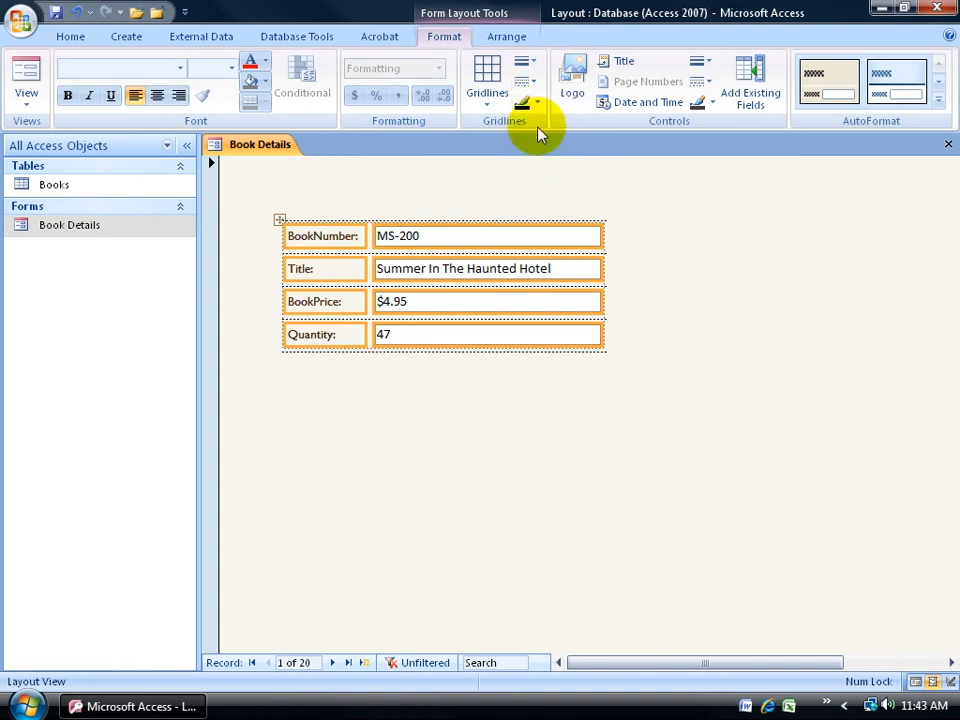
pyautogui.click(527, 103)
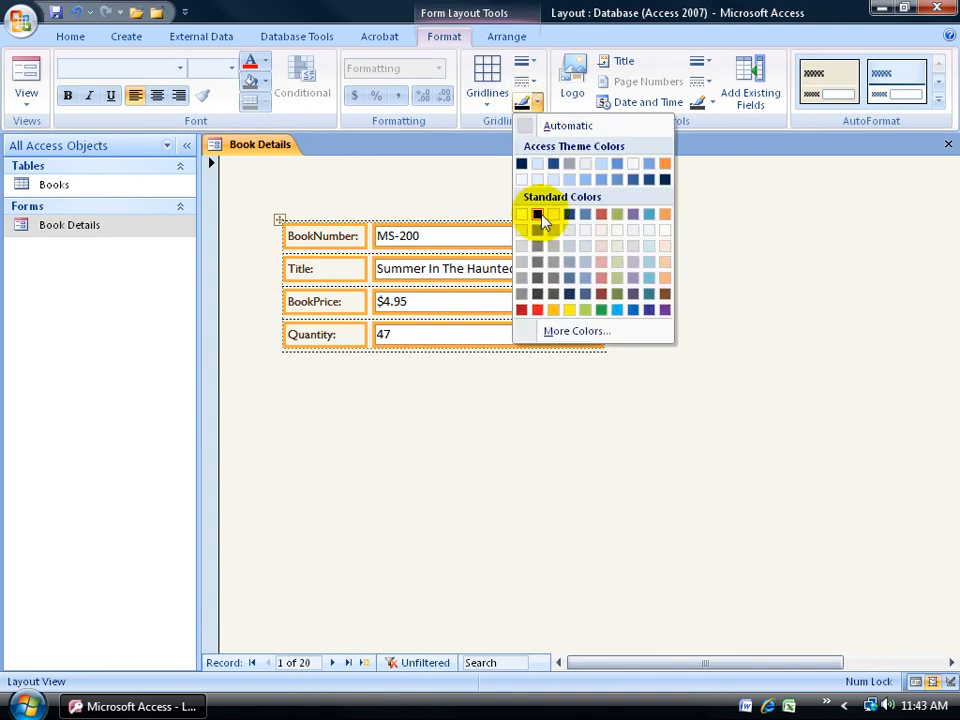